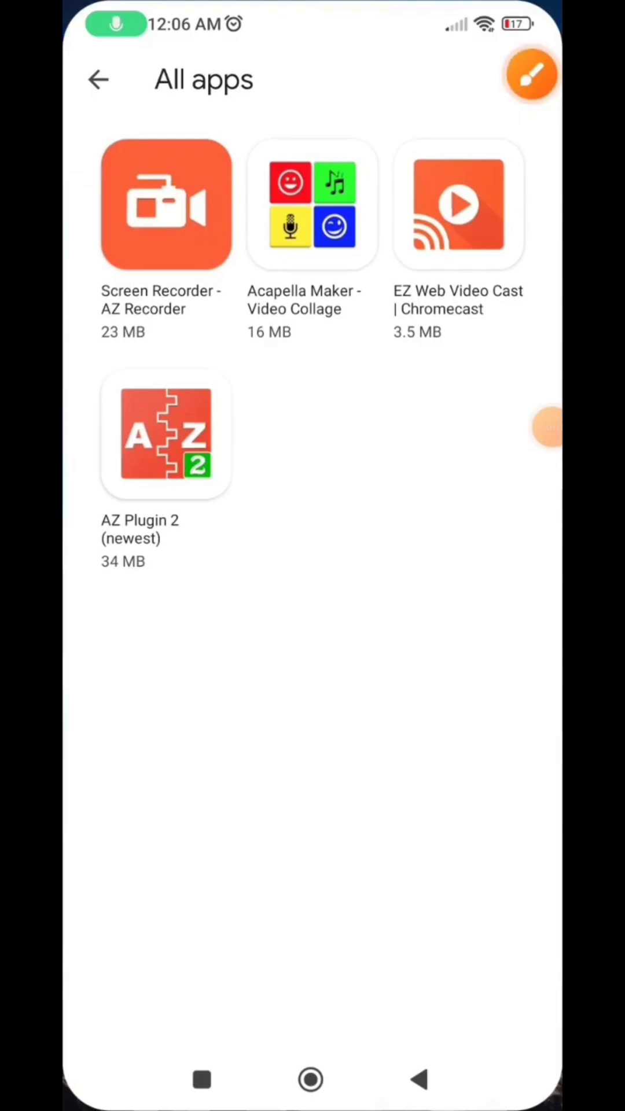
Launch AZ Screen Recorder, view its locked PRO upgrade offer, and back out to the home screen
{"action": "left_click", "coordinate": [166, 205]}
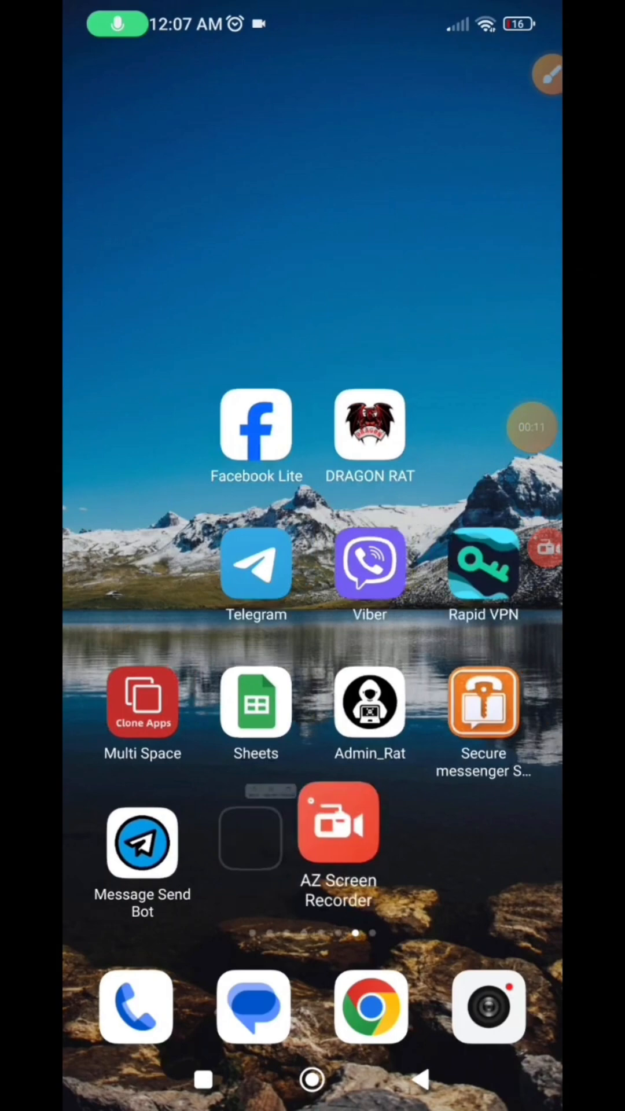
{"action": "left_click", "coordinate": [338, 821]}
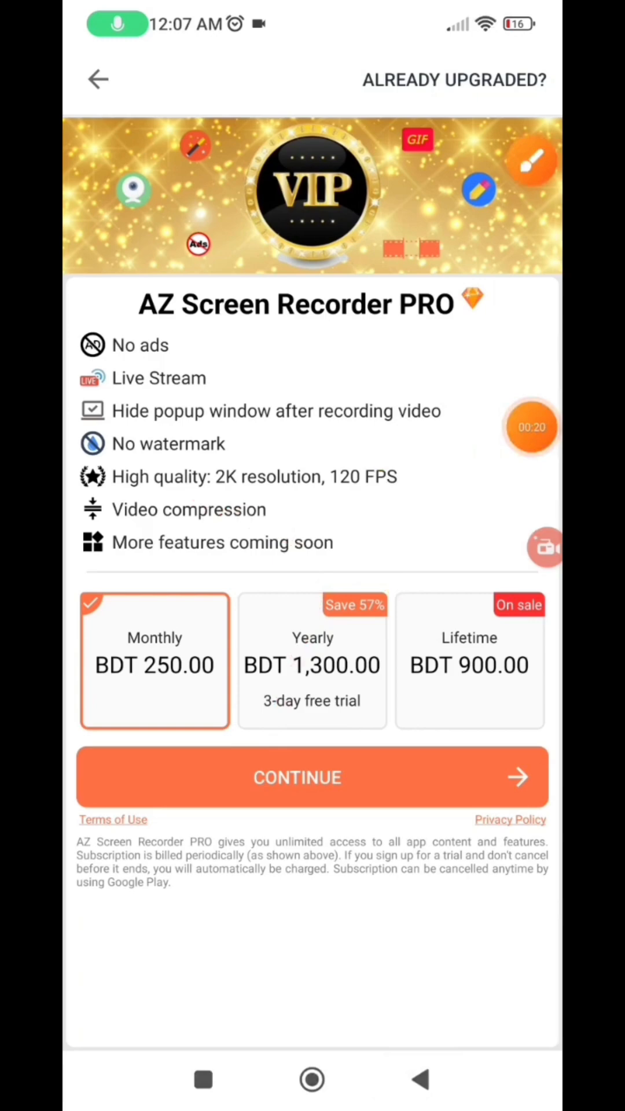
{"action": "left_click", "coordinate": [98, 80]}
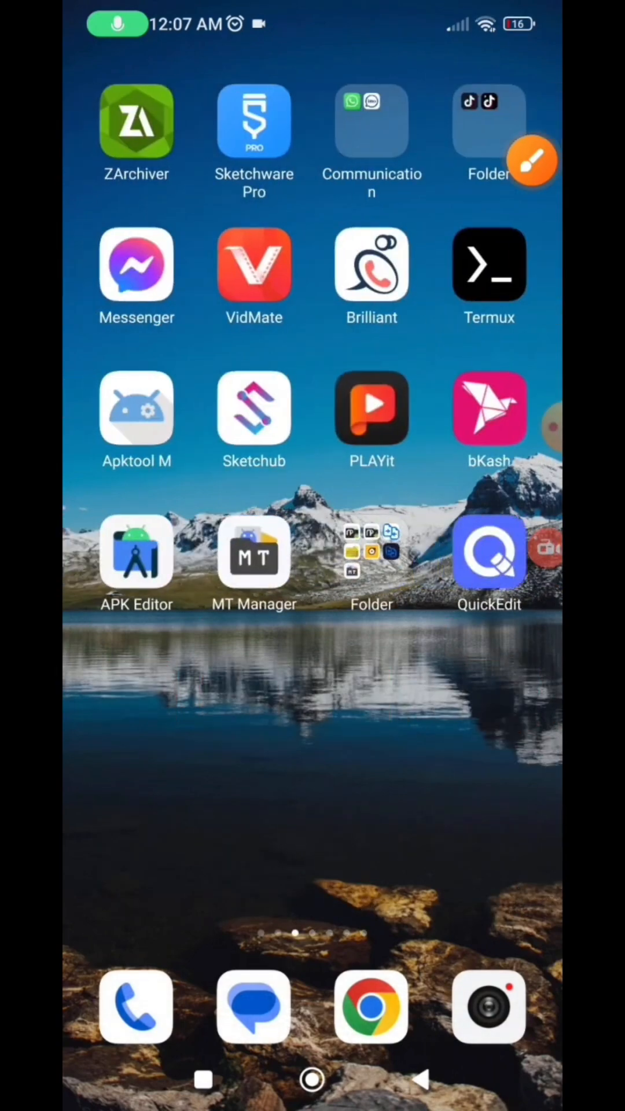
Run MT Manager's Extract APK tool on AZ Screen Recorder, confirming the file-already-exists prompt
{"action": "left_click", "coordinate": [254, 551]}
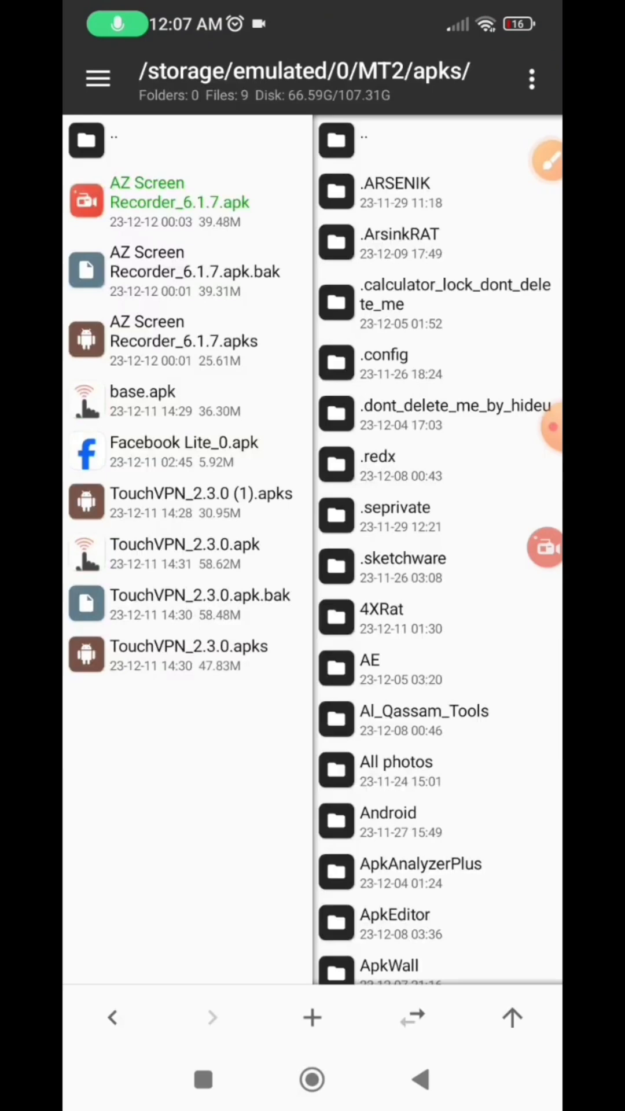
{"action": "left_click", "coordinate": [97, 78]}
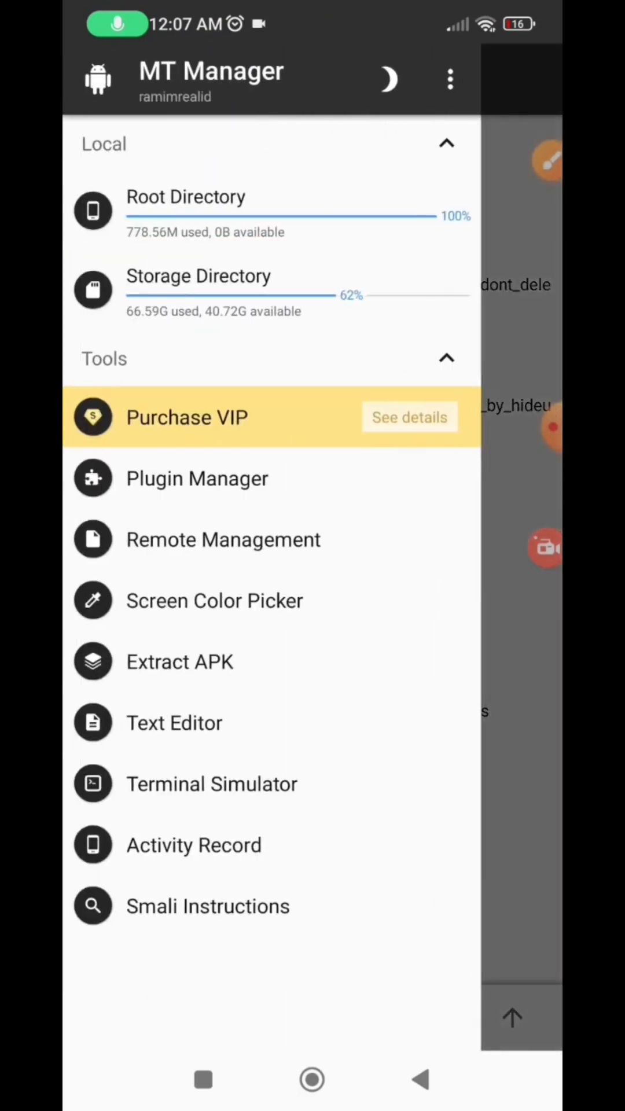
{"action": "left_click", "coordinate": [180, 662]}
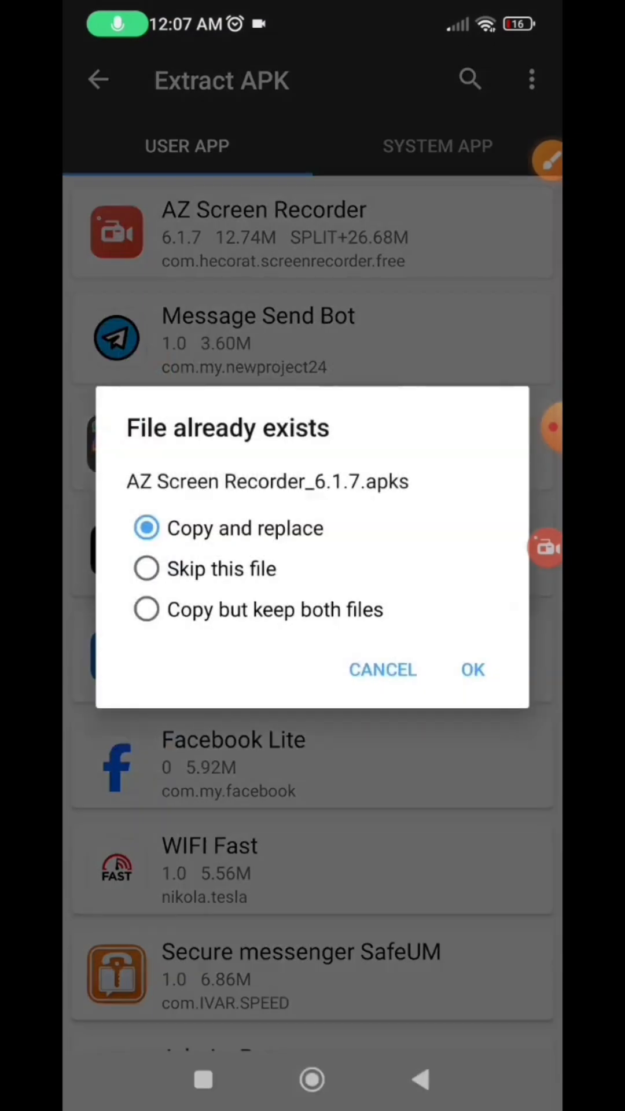
{"action": "left_click", "coordinate": [471, 670]}
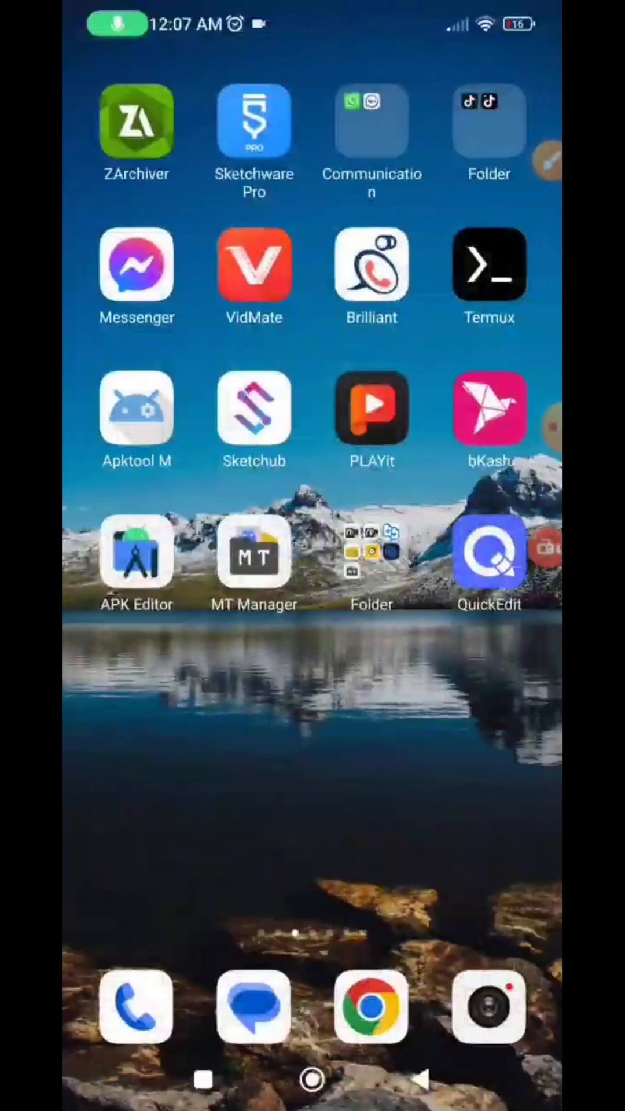
In NP Manager's MT2/apks folder, convert 'AZ Screen Recorder_6.1.7 (1).apks' into a single APK
{"action": "left_click", "coordinate": [254, 560]}
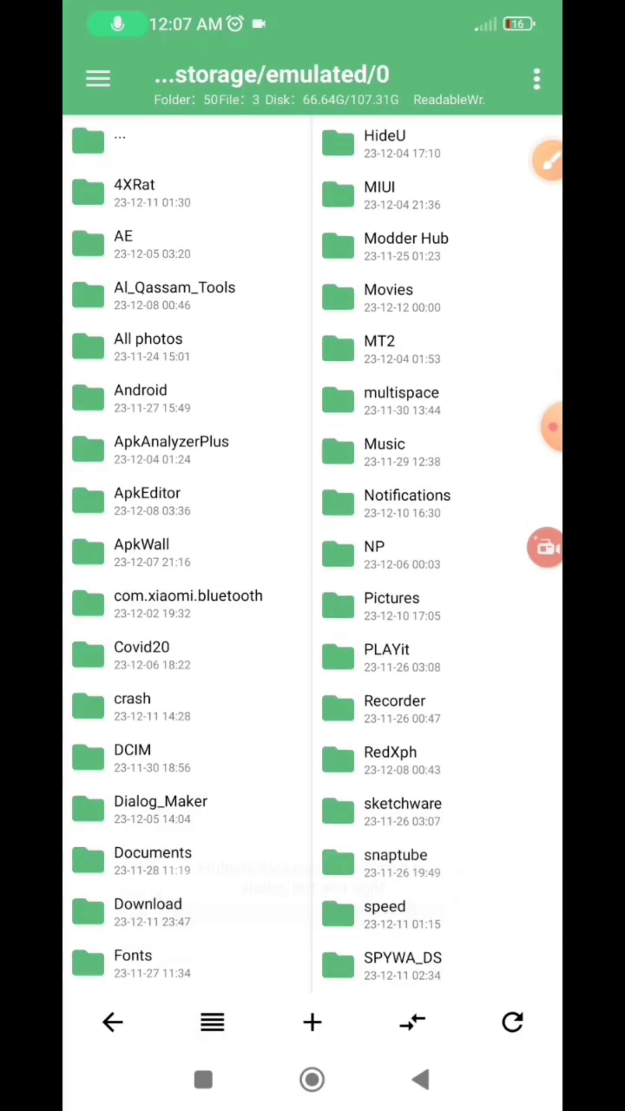
{"action": "scroll", "scroll_direction": "down", "scroll_amount": 3}
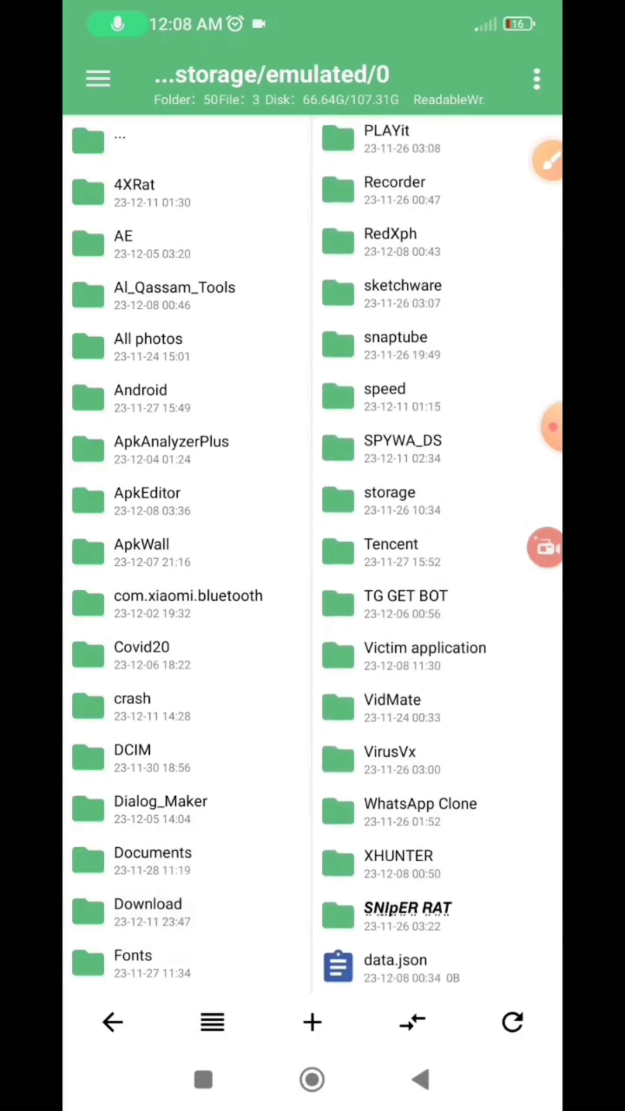
{"action": "scroll", "scroll_direction": "up", "scroll_amount": 3}
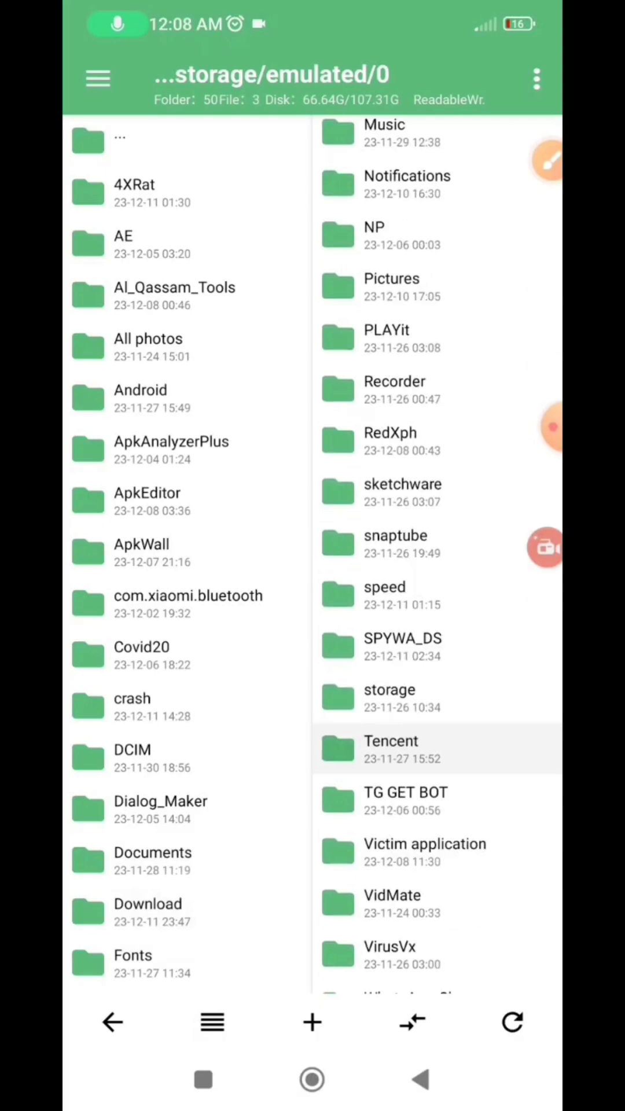
{"action": "scroll", "scroll_direction": "up", "scroll_amount": 3}
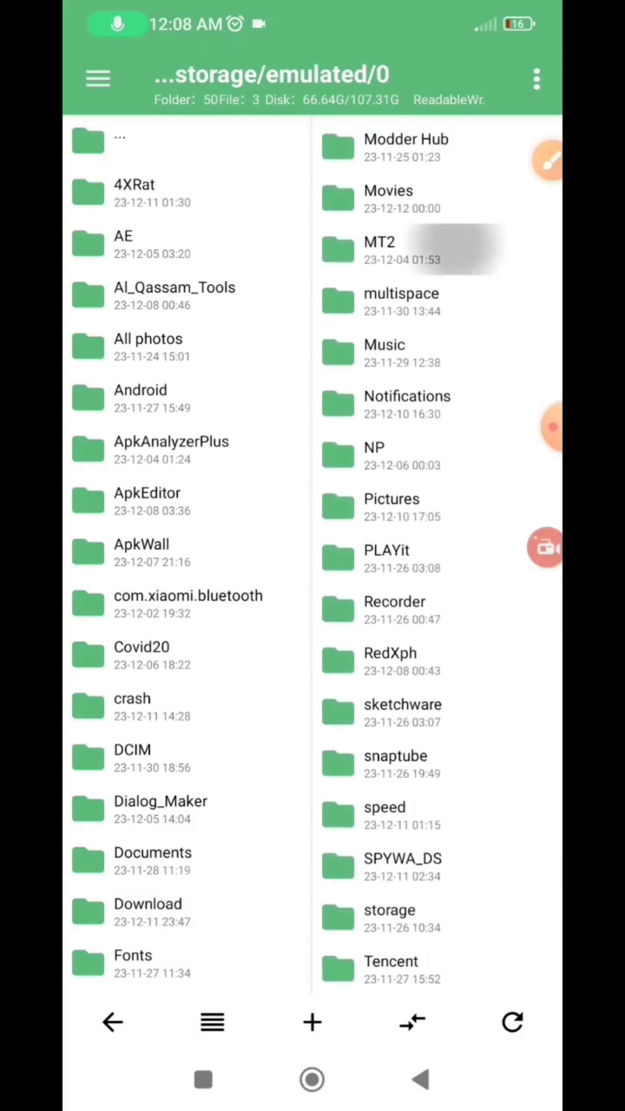
{"action": "left_click", "coordinate": [380, 242]}
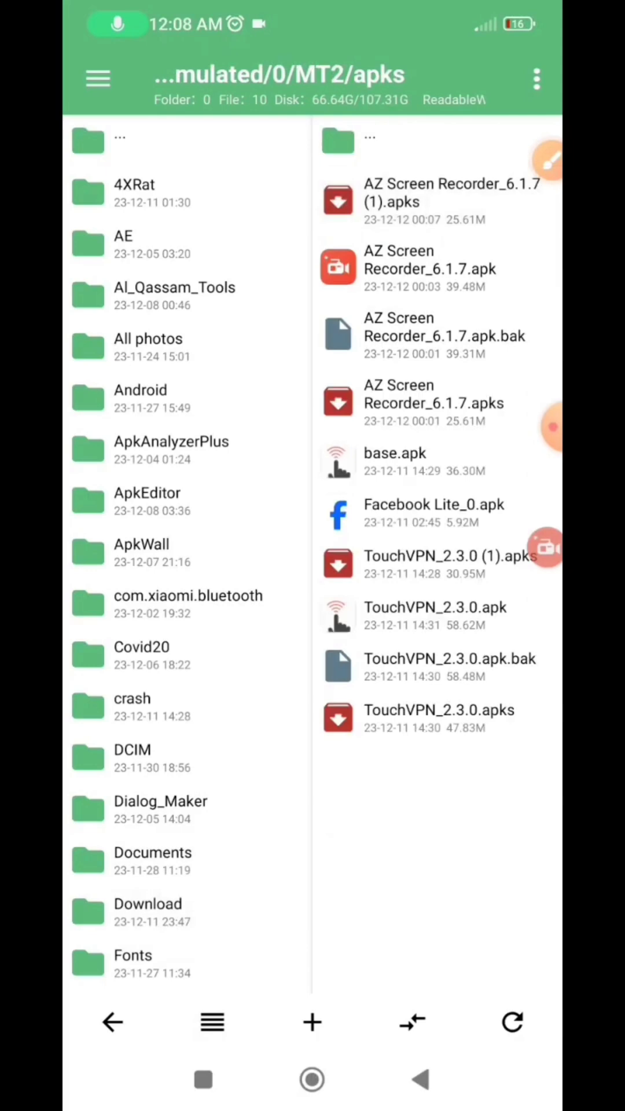
{"action": "left_click", "coordinate": [440, 200]}
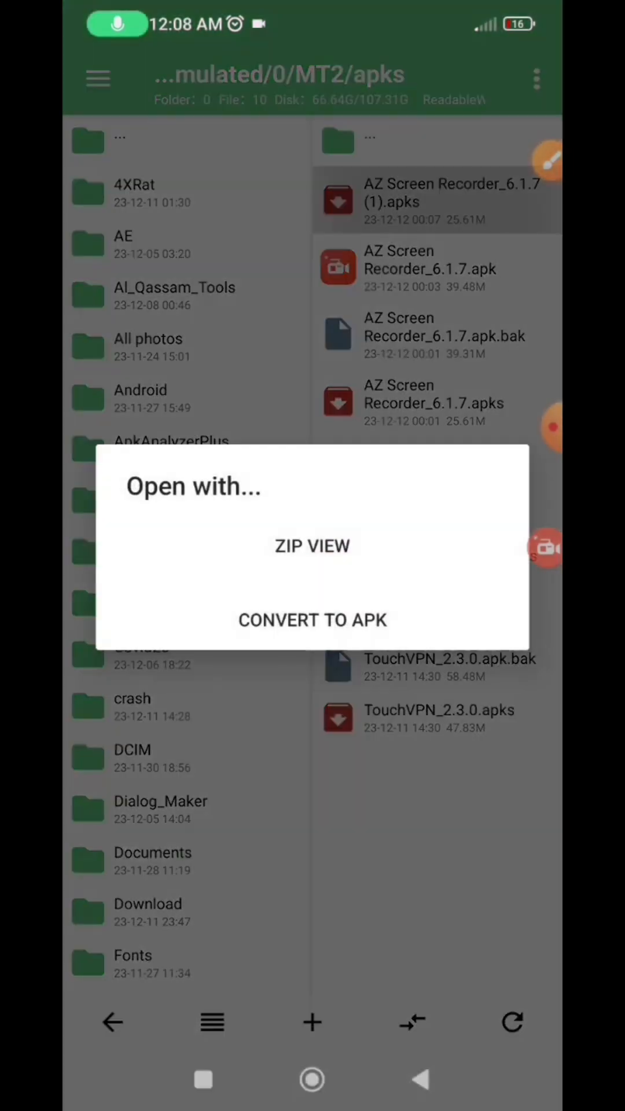
{"action": "left_click", "coordinate": [311, 620]}
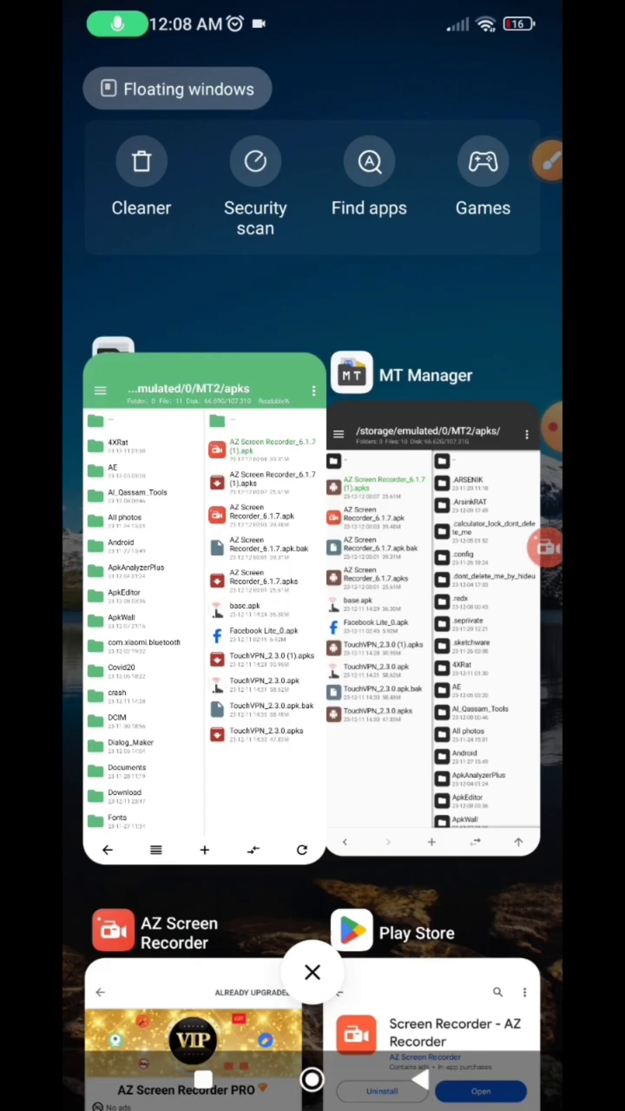
Back in MT Manager, view the converted (1).apk's contents and select resources.arsc for editing
{"action": "left_click", "coordinate": [434, 374]}
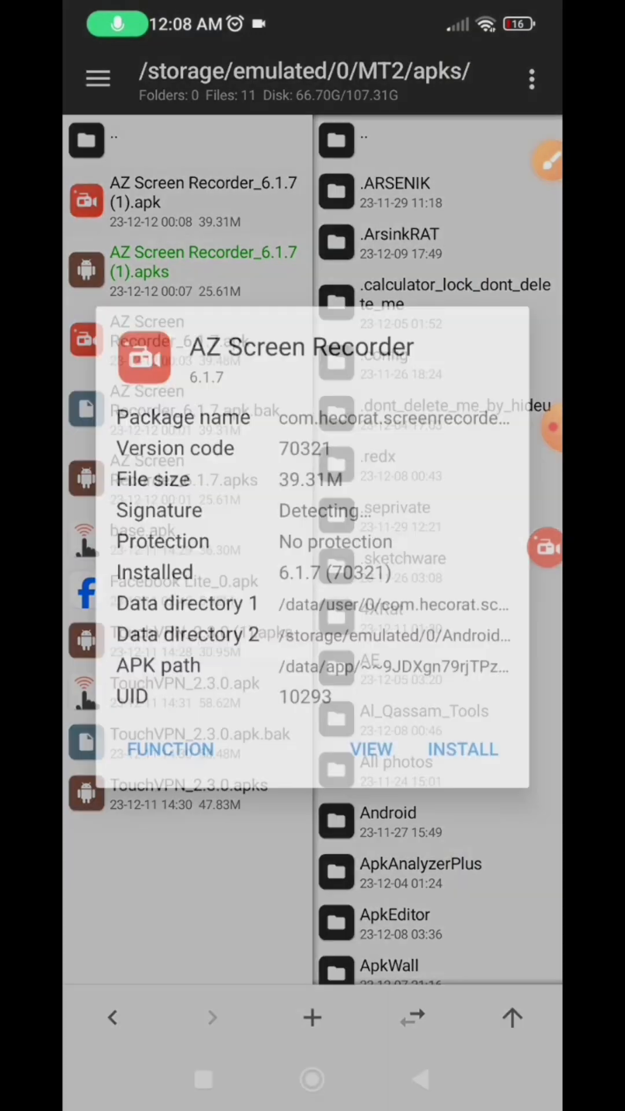
{"action": "left_click", "coordinate": [371, 749]}
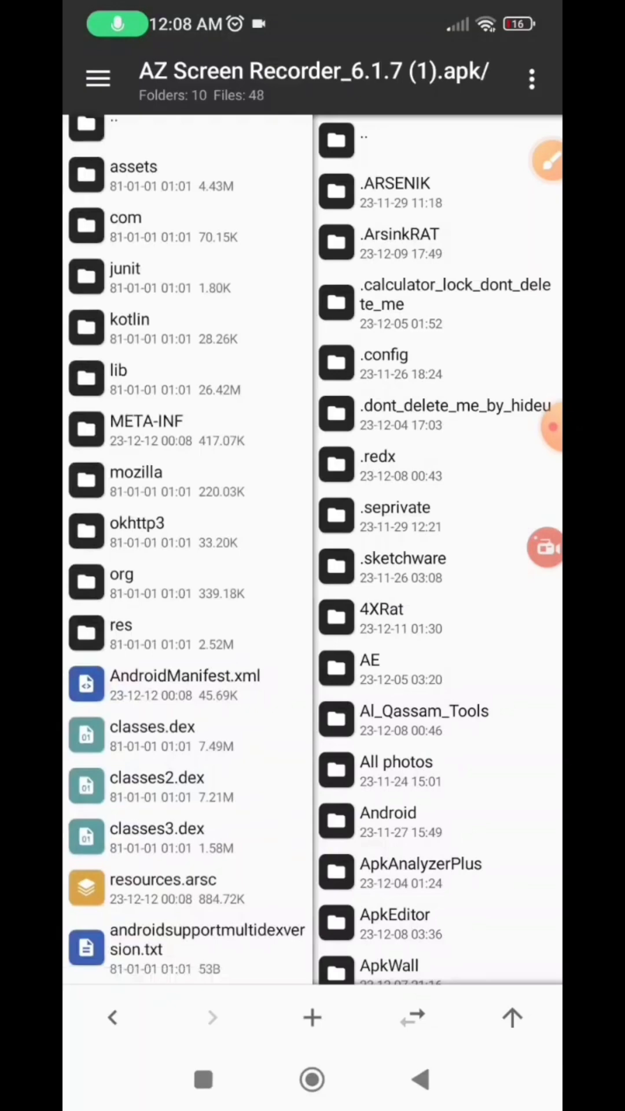
{"action": "scroll", "scroll_direction": "down", "scroll_amount": 3}
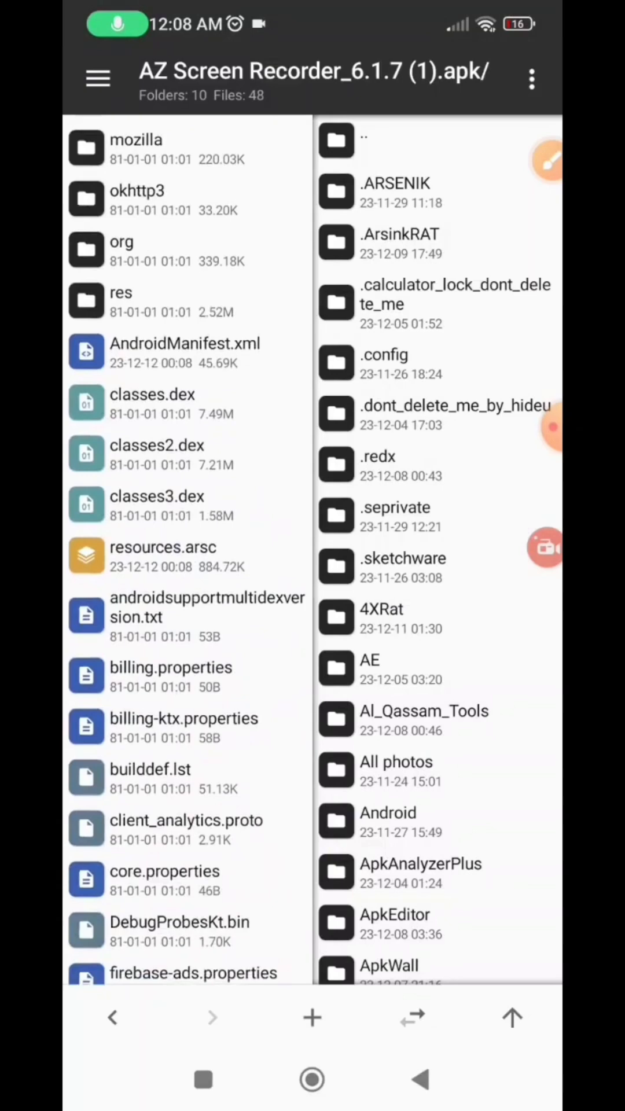
{"action": "left_click", "coordinate": [163, 556]}
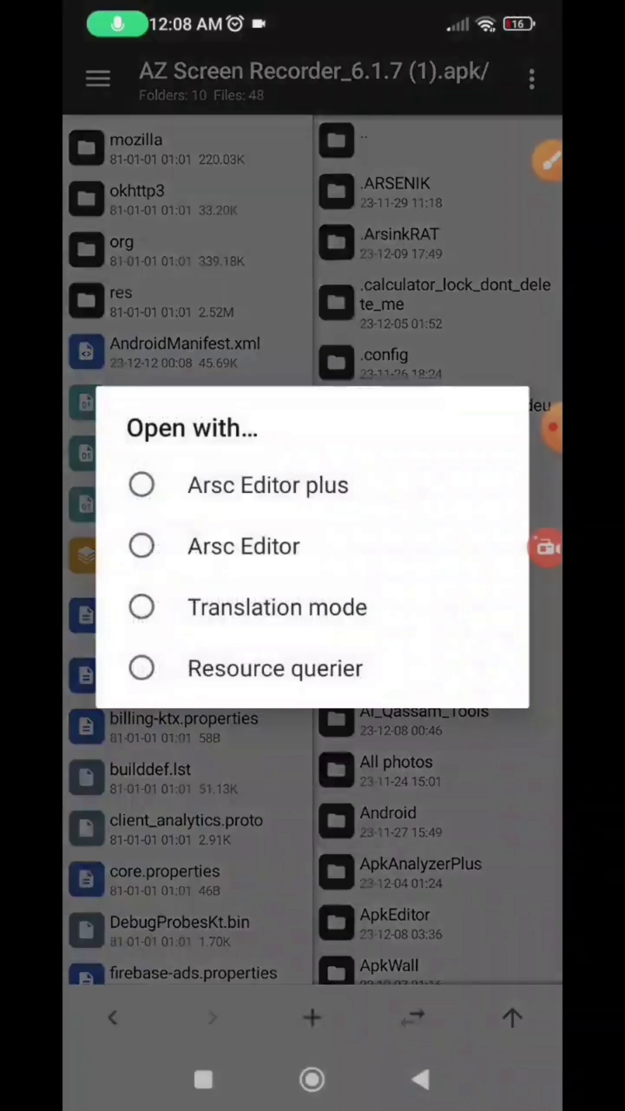
In Arsc Editor, filter the package's id entries by the text 'action'
{"action": "left_click", "coordinate": [244, 545]}
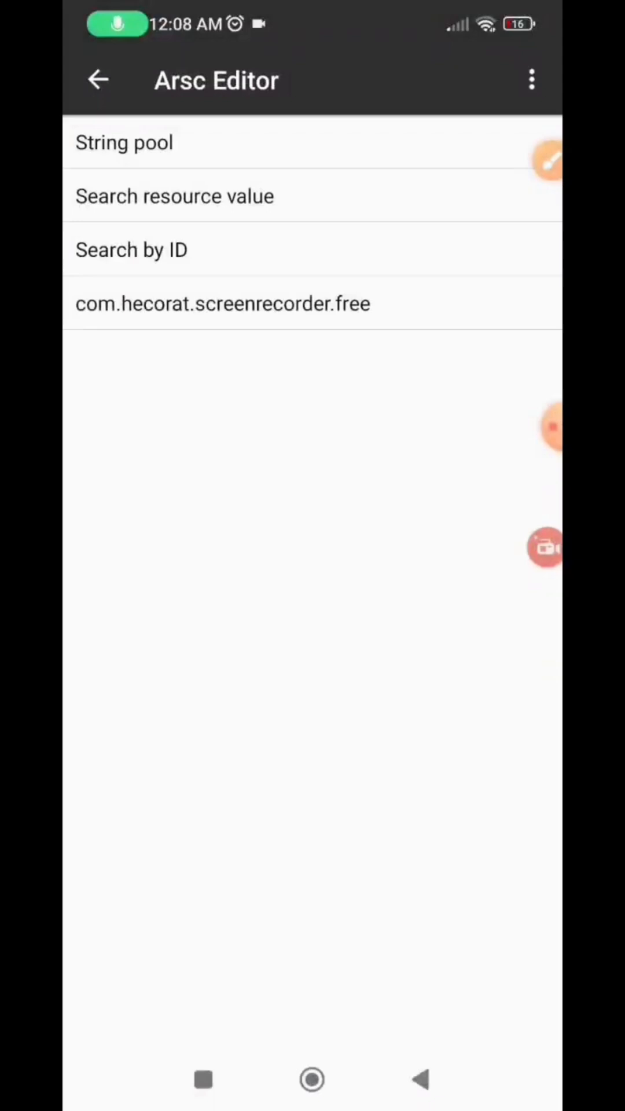
{"action": "left_click", "coordinate": [224, 303]}
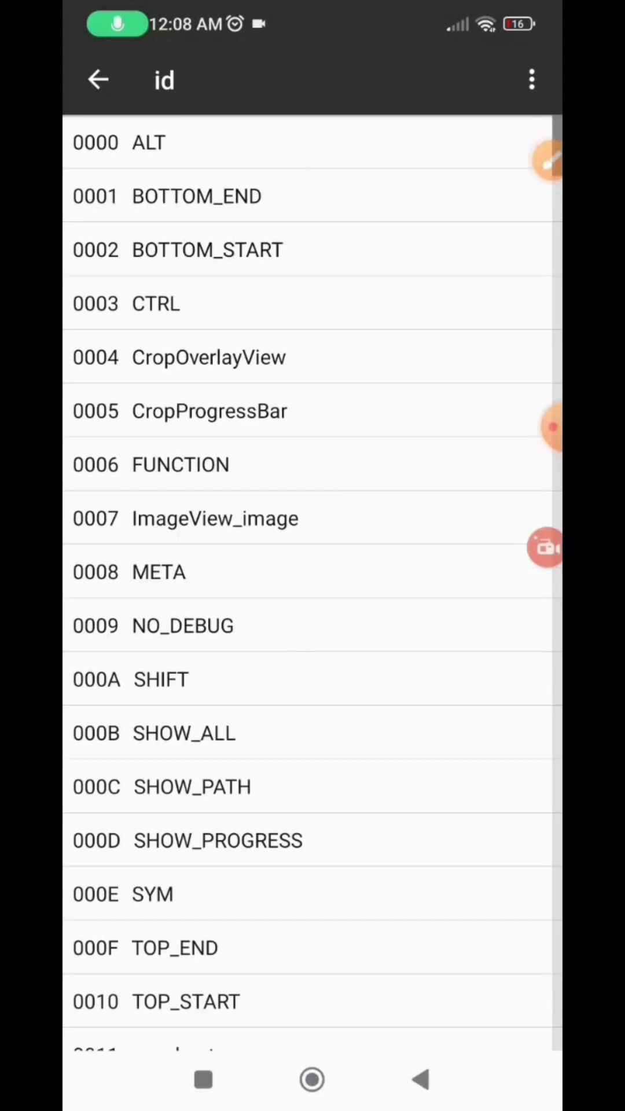
{"action": "left_click", "coordinate": [532, 80]}
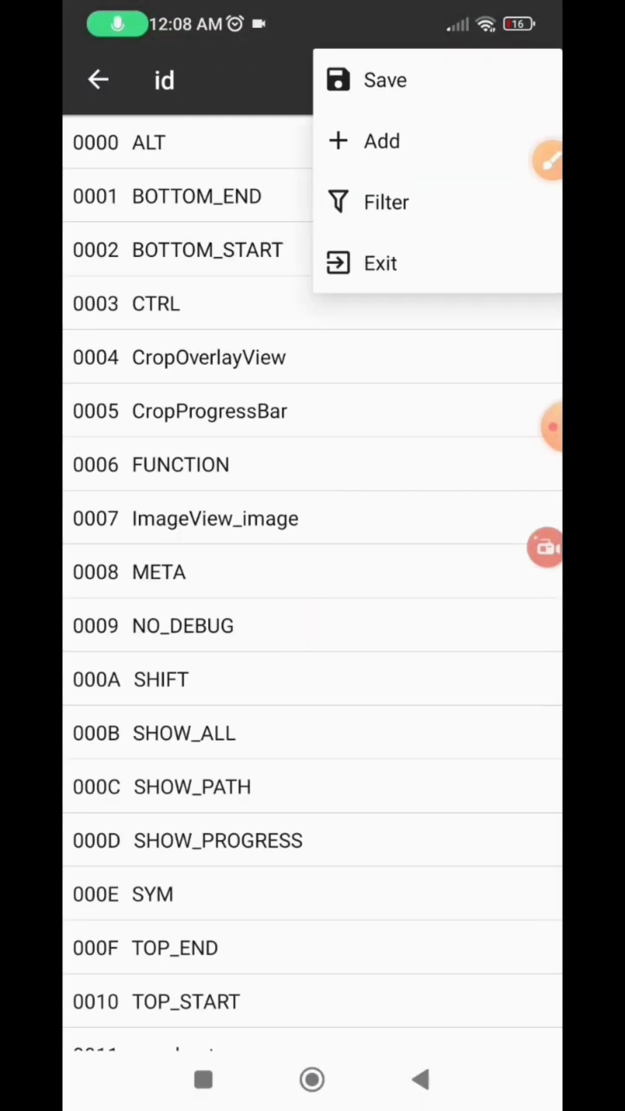
{"action": "left_click", "coordinate": [386, 201]}
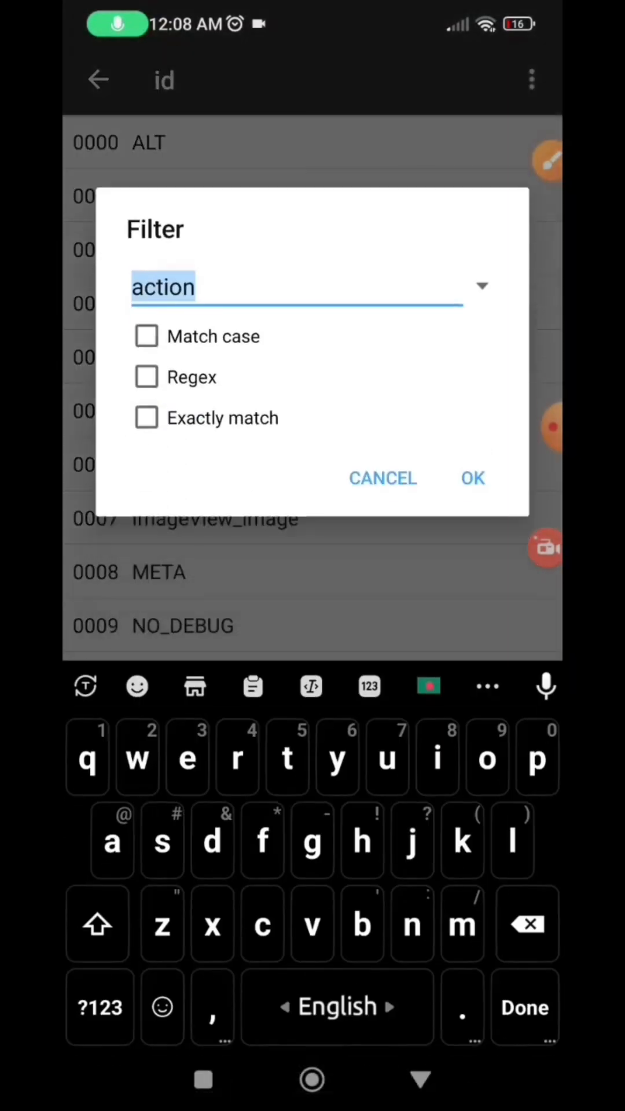
{"action": "left_click", "coordinate": [287, 756]}
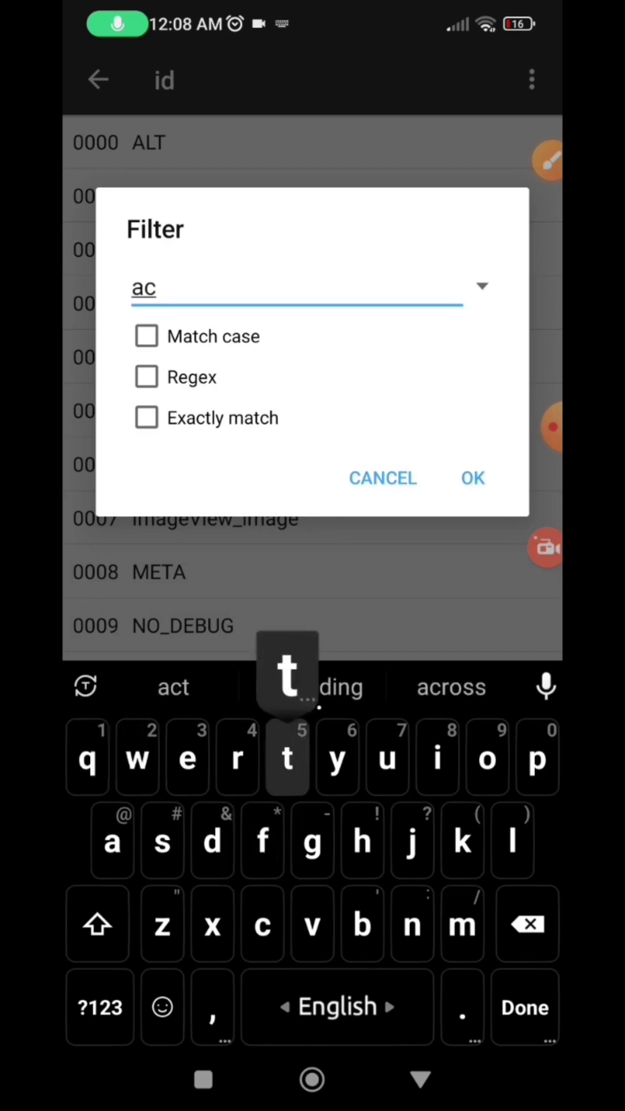
{"action": "left_click", "coordinate": [473, 478]}
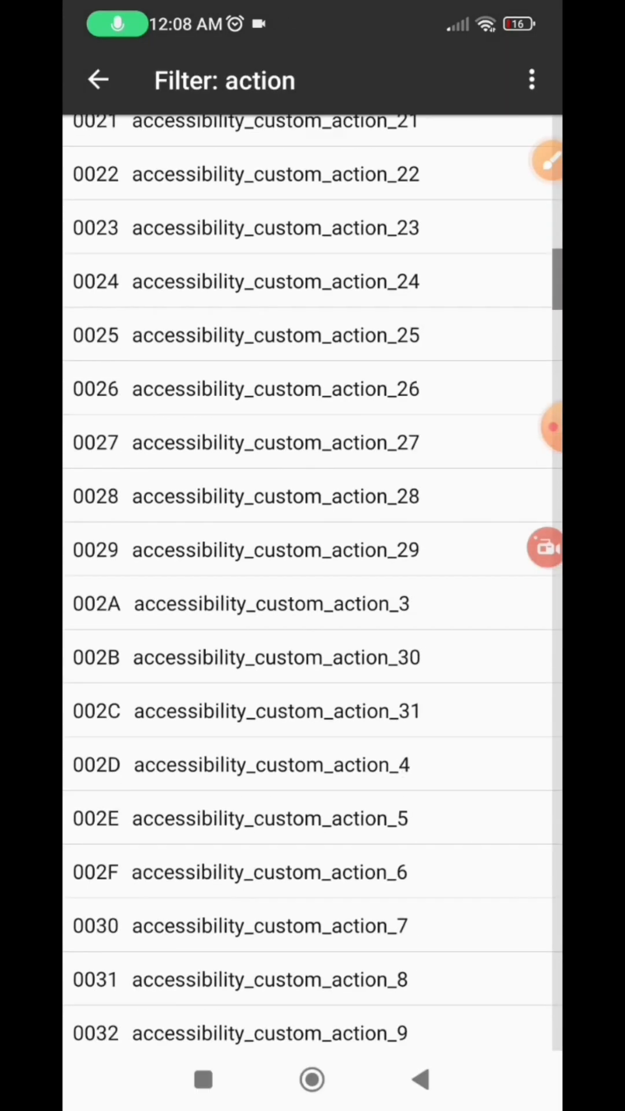
Copy the resource ID of the action_upgrade entry and return to the APK's file list
{"action": "scroll", "scroll_direction": "down", "scroll_amount": 3}
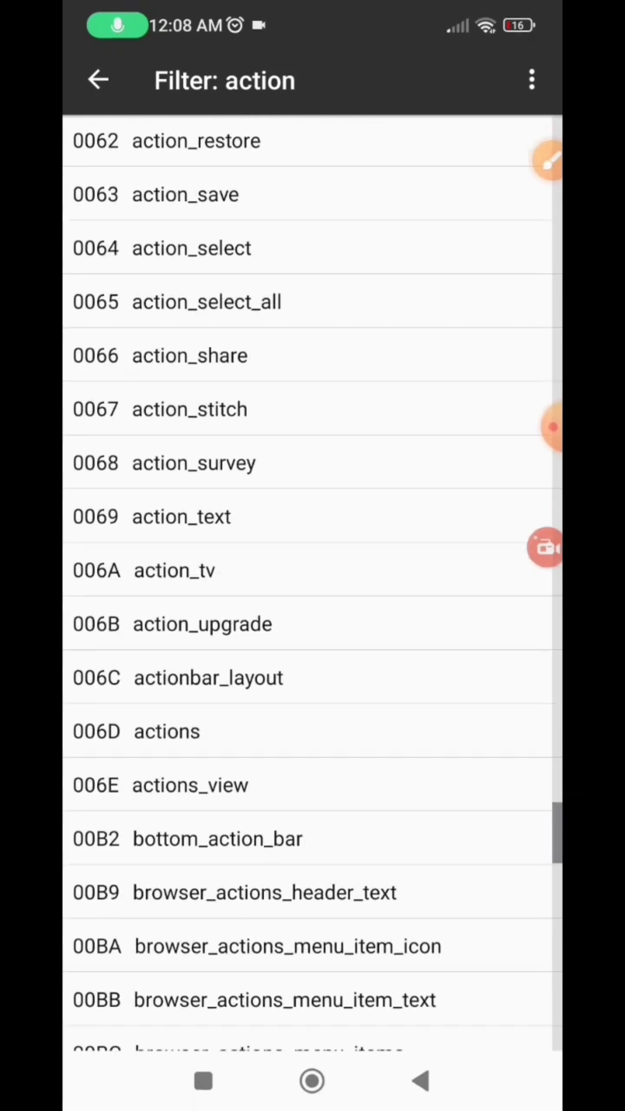
{"action": "scroll", "scroll_direction": "up", "scroll_amount": 3}
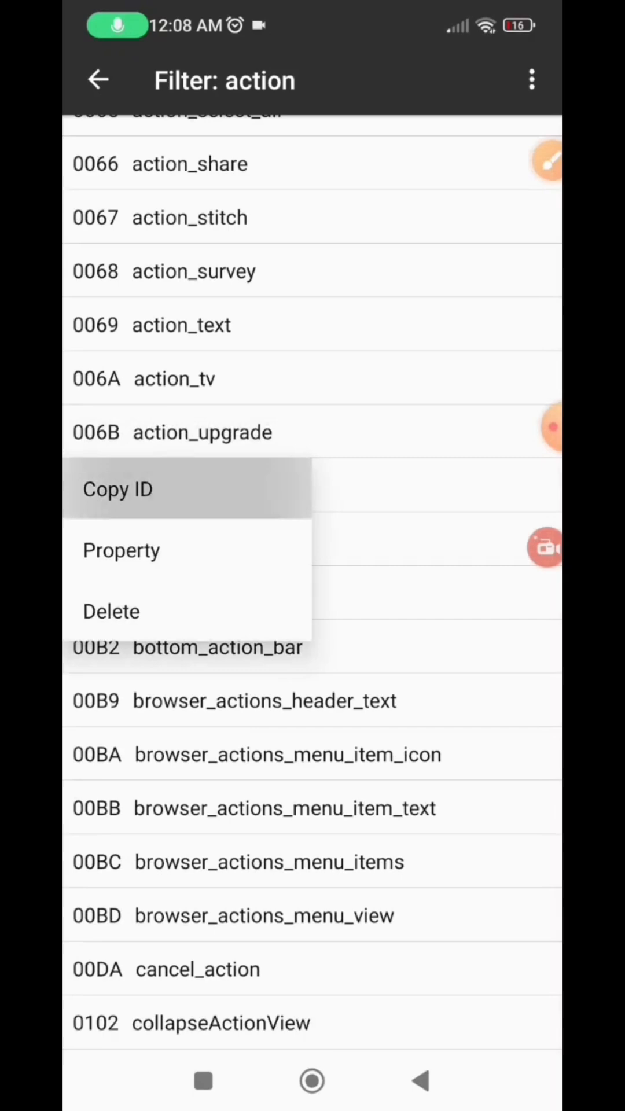
{"action": "left_click", "coordinate": [118, 488]}
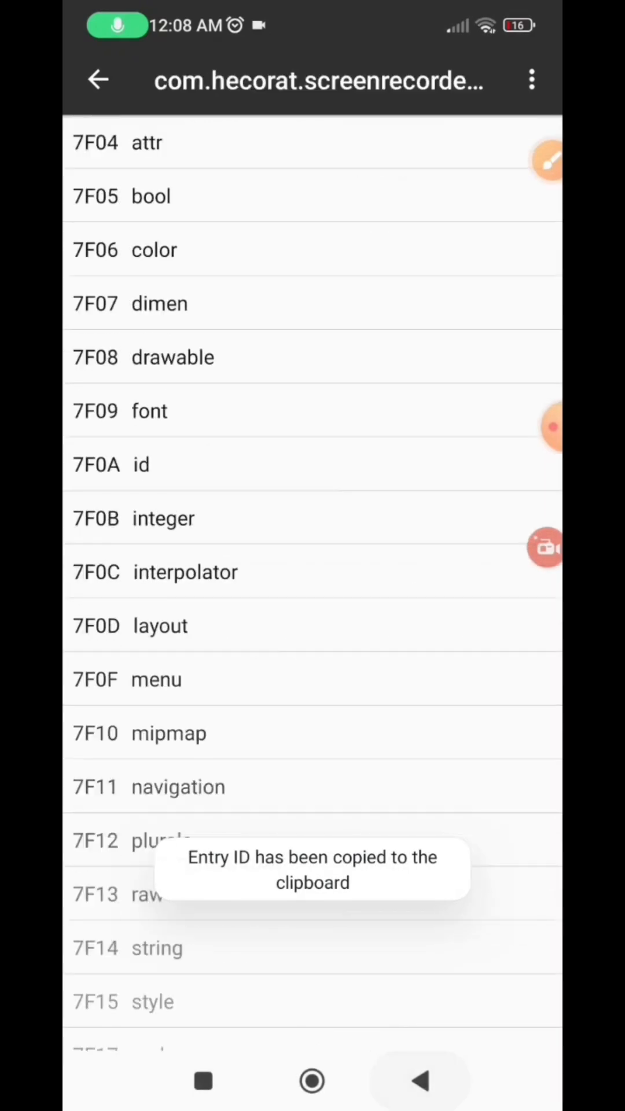
{"action": "left_click", "coordinate": [99, 80]}
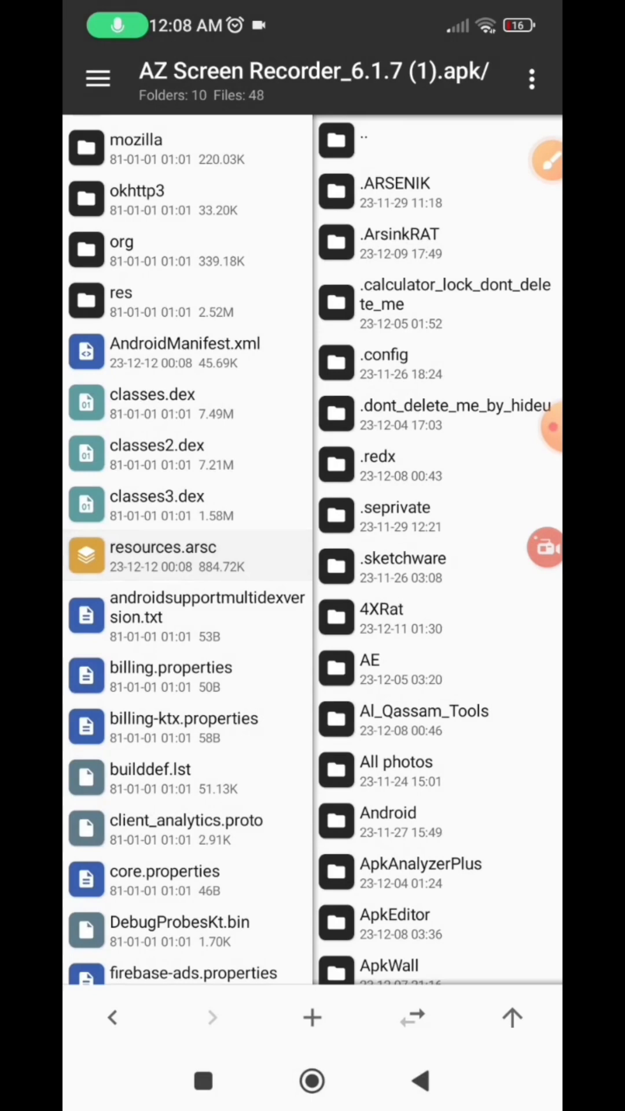
Load only classes.dex from the APK into Dex Editor plus
{"action": "left_click", "coordinate": [152, 404]}
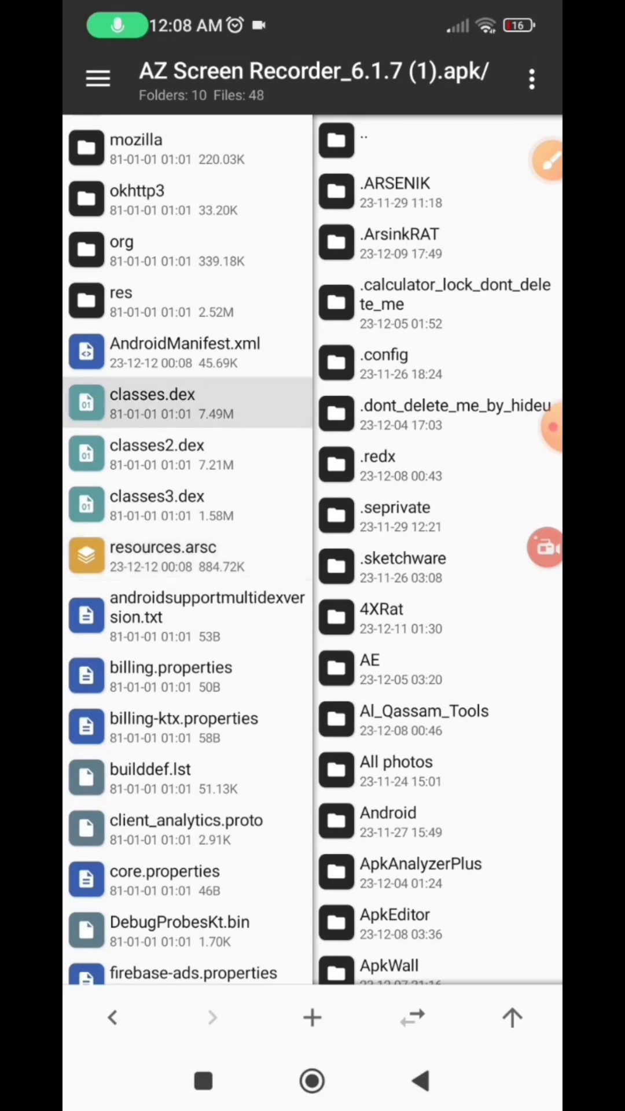
{"action": "left_click", "coordinate": [152, 402]}
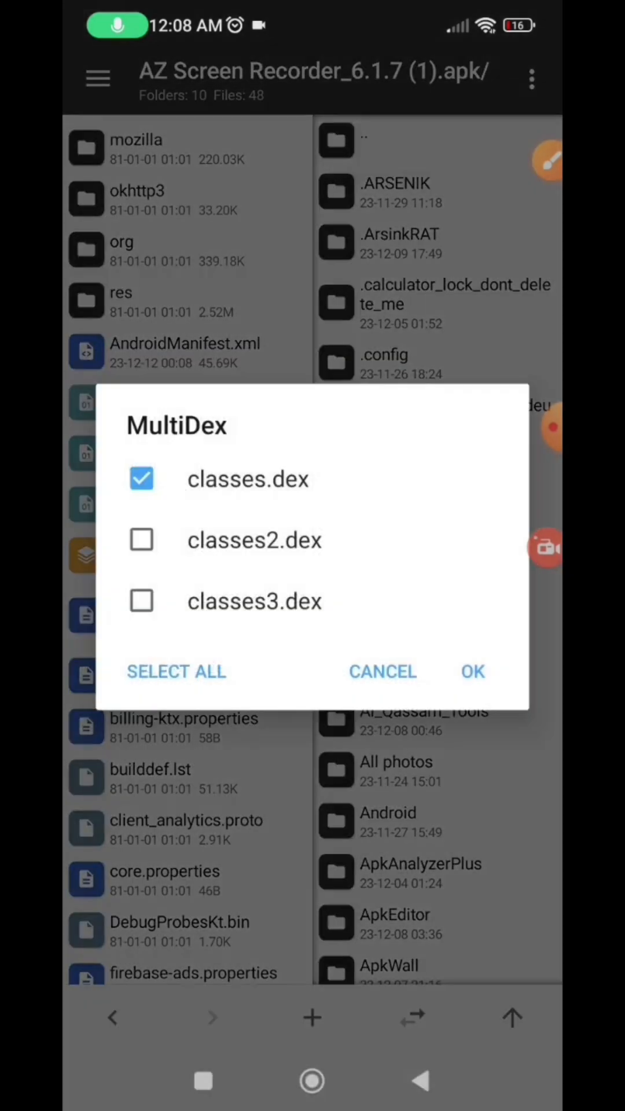
{"action": "left_click", "coordinate": [472, 672]}
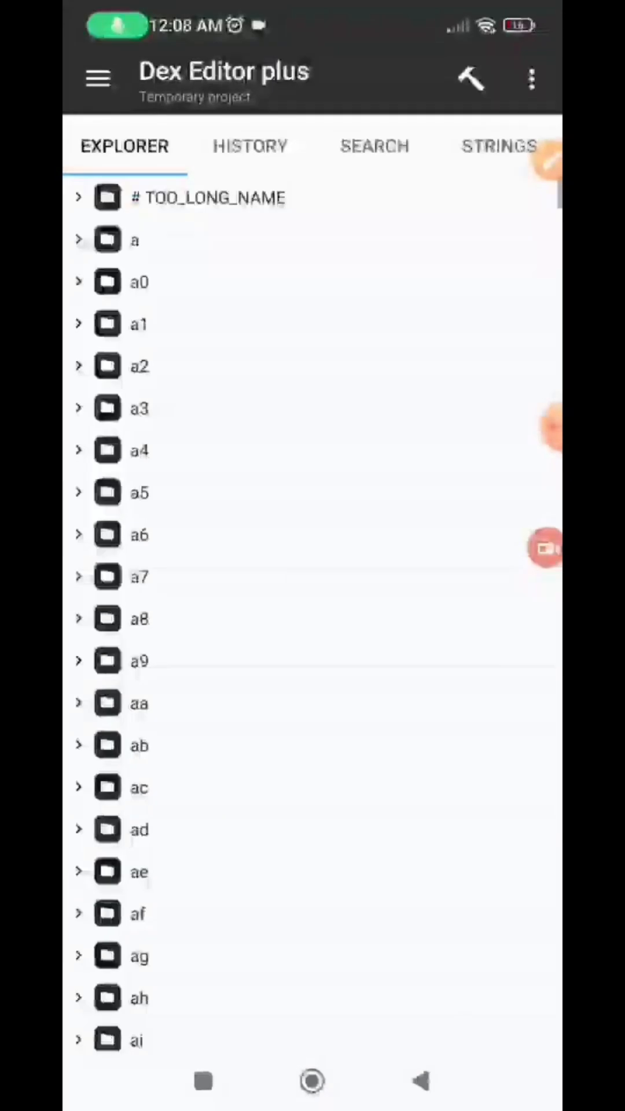
Search the dex for hex integer 7f0a006b and open the matching constant in HomeActivity
{"action": "left_click", "coordinate": [374, 145]}
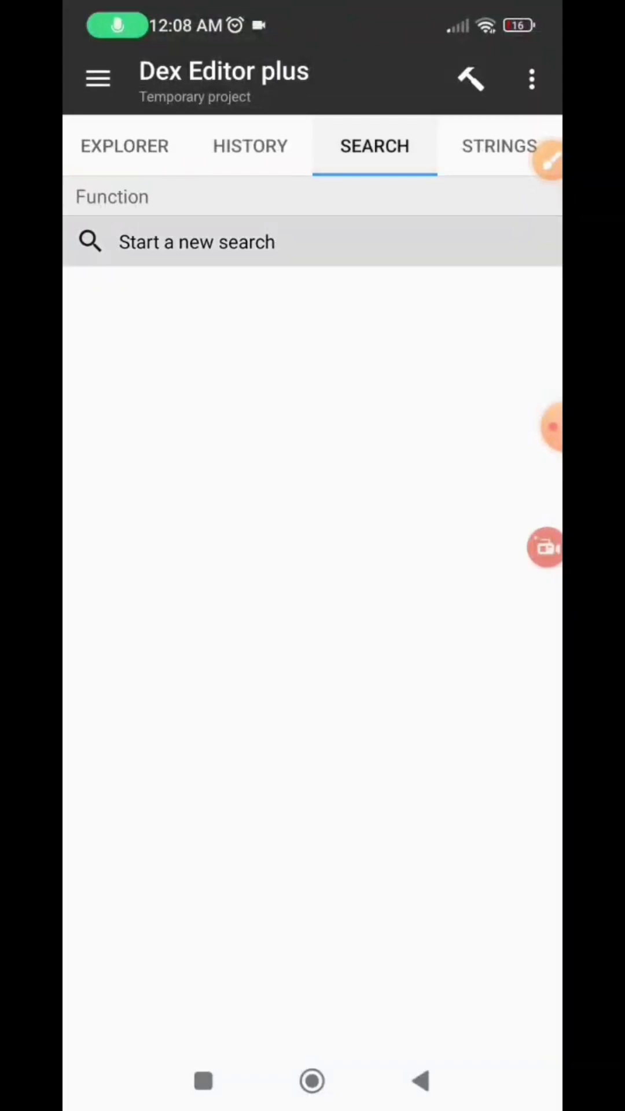
{"action": "left_click", "coordinate": [196, 242]}
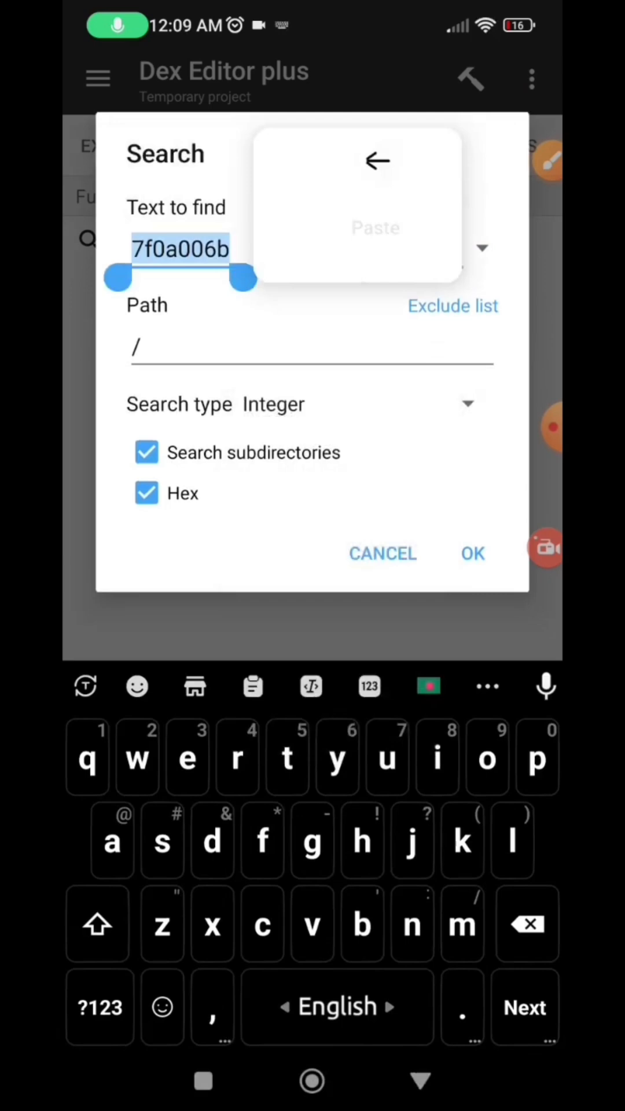
{"action": "left_click", "coordinate": [472, 553]}
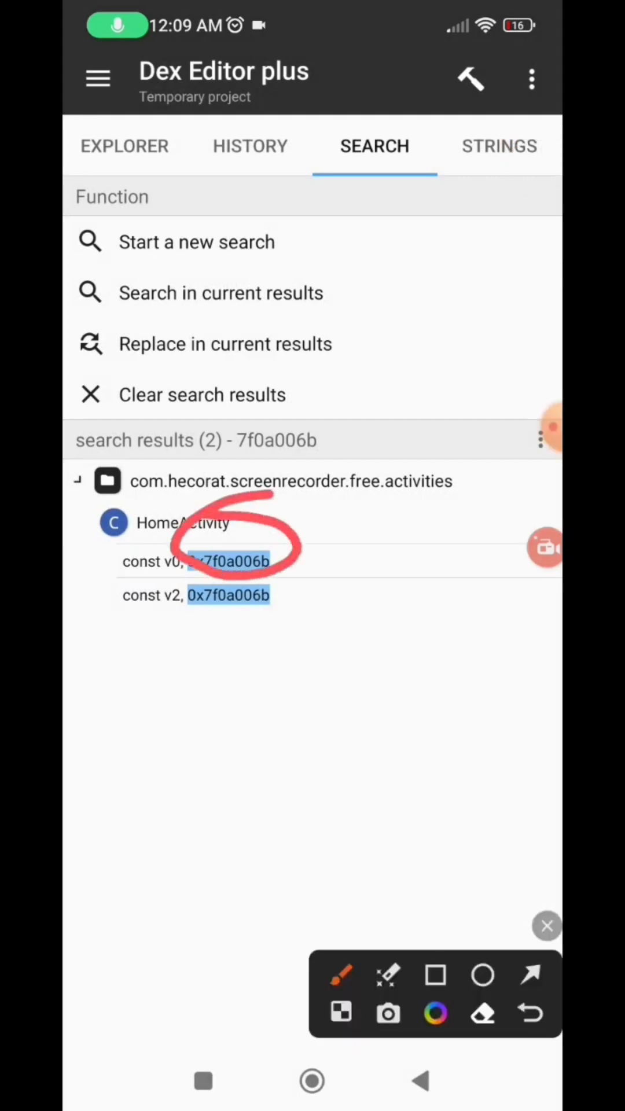
{"action": "left_click", "coordinate": [230, 562]}
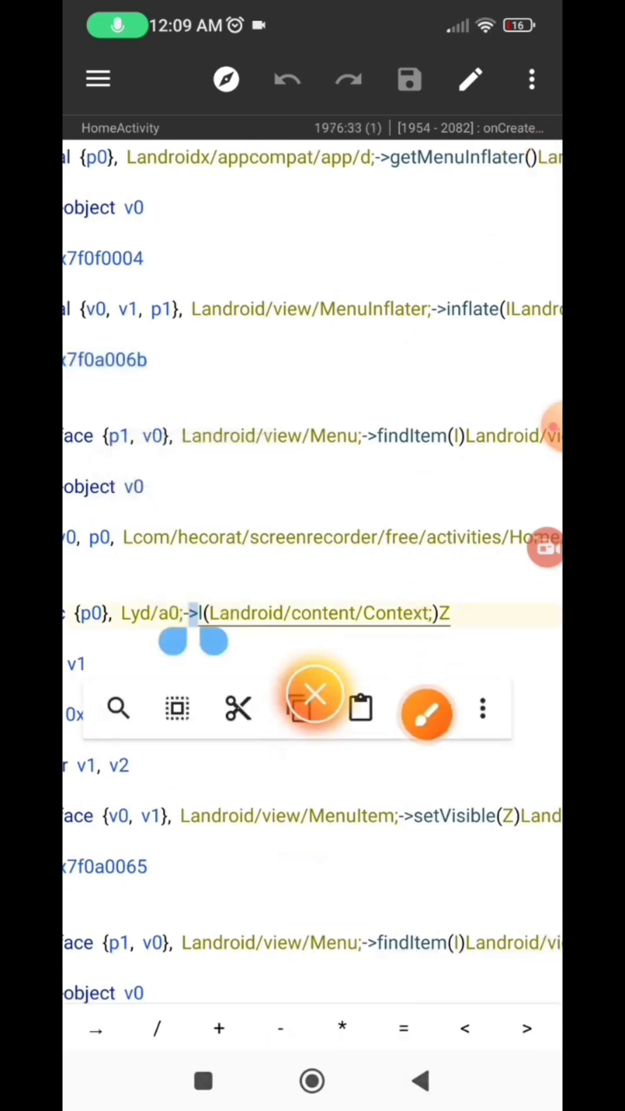
Navigate from HomeActivity's Lyd/a0;->l call to the static method l(Context) in class a0
{"action": "left_click", "coordinate": [425, 712]}
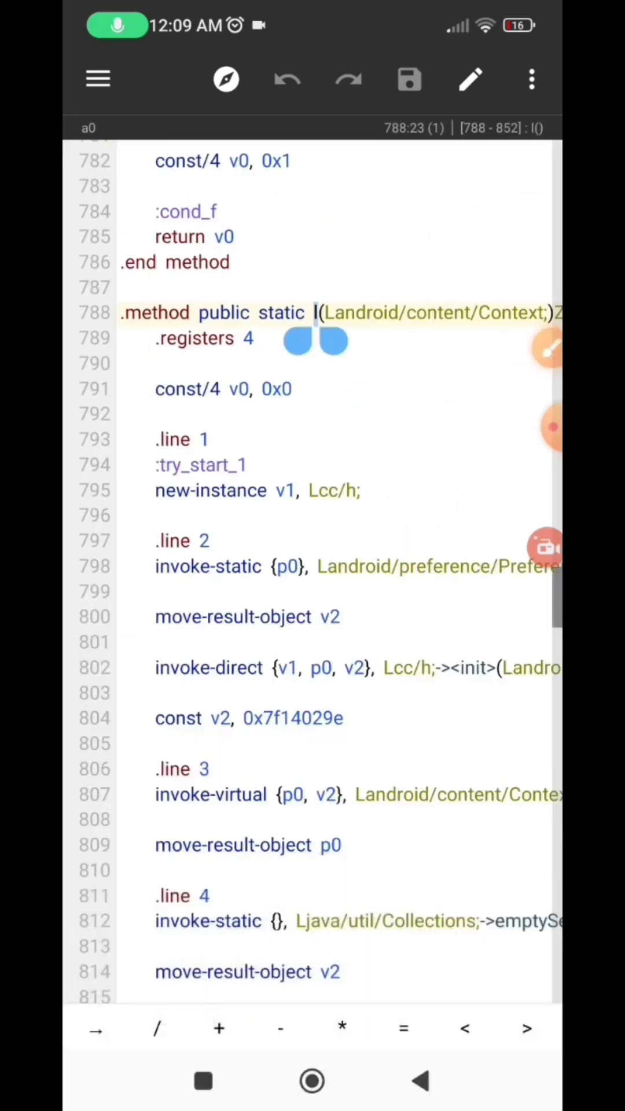
{"action": "scroll", "scroll_direction": "up", "scroll_amount": 3}
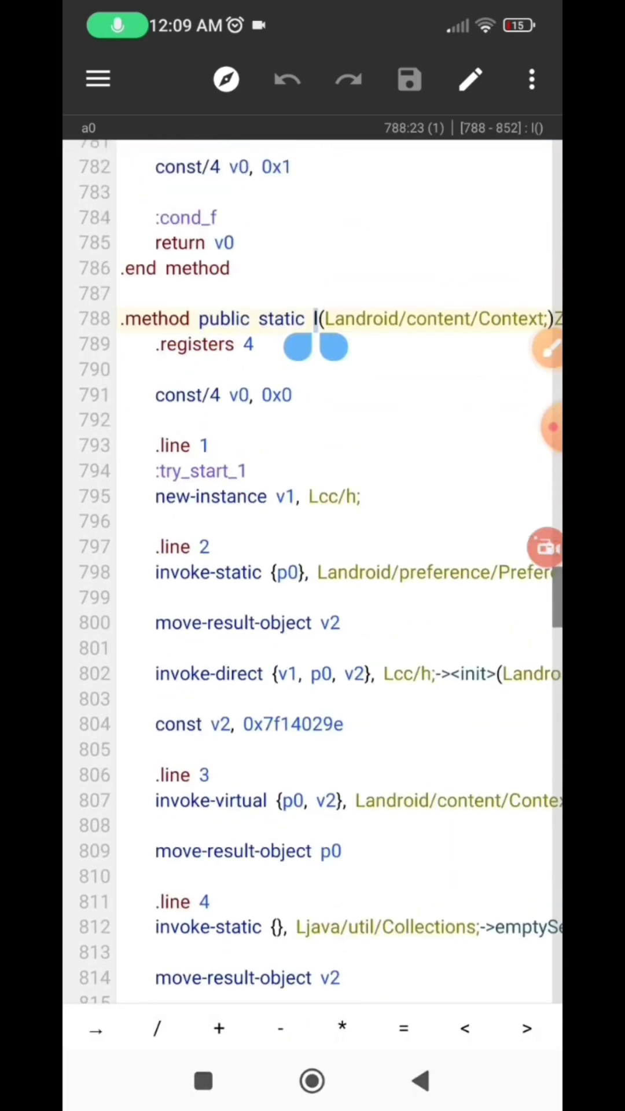
Edit method l to const/4 v0, 0x1 followed by 'return v0', and save class a0
{"action": "scroll", "scroll_direction": "up", "scroll_amount": 3}
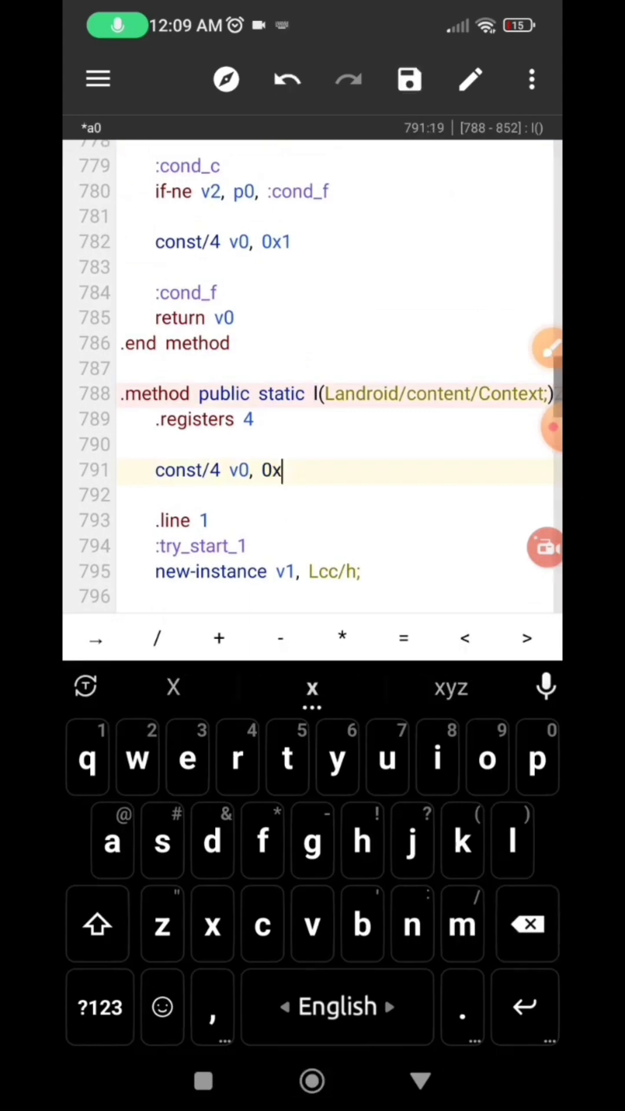
{"action": "type", "text": "1"}
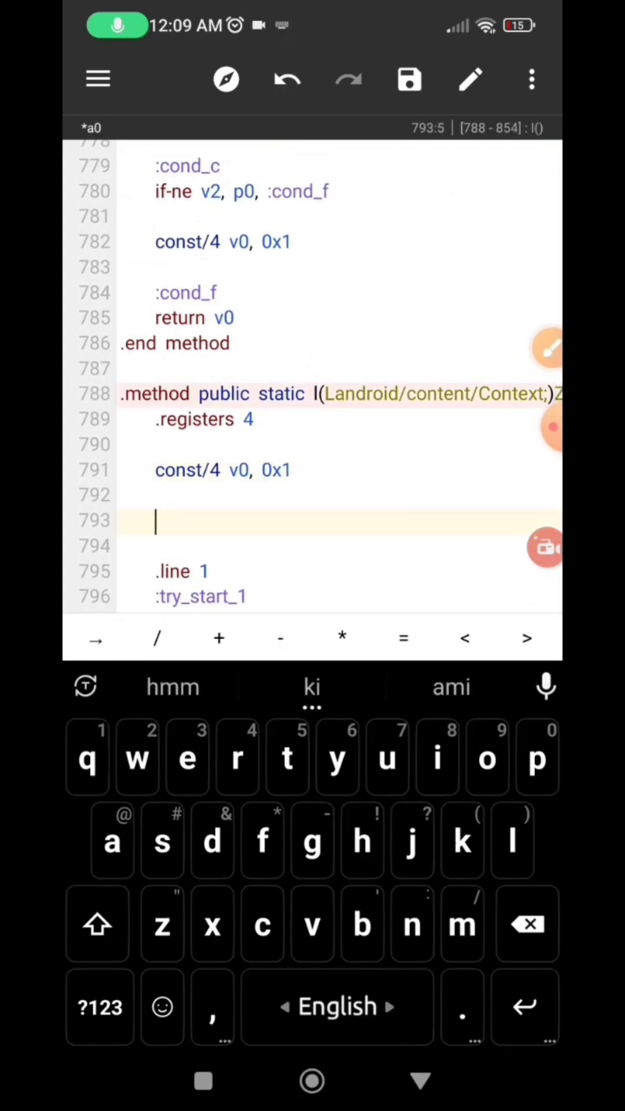
{"action": "type", "text": "retur"}
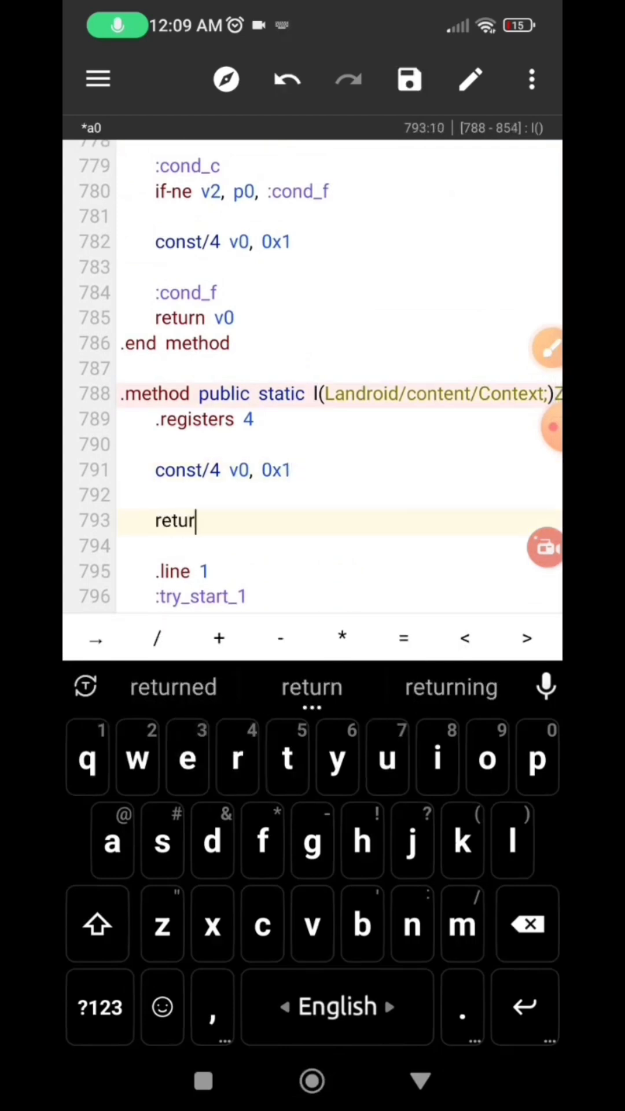
{"action": "type", "text": "n v"}
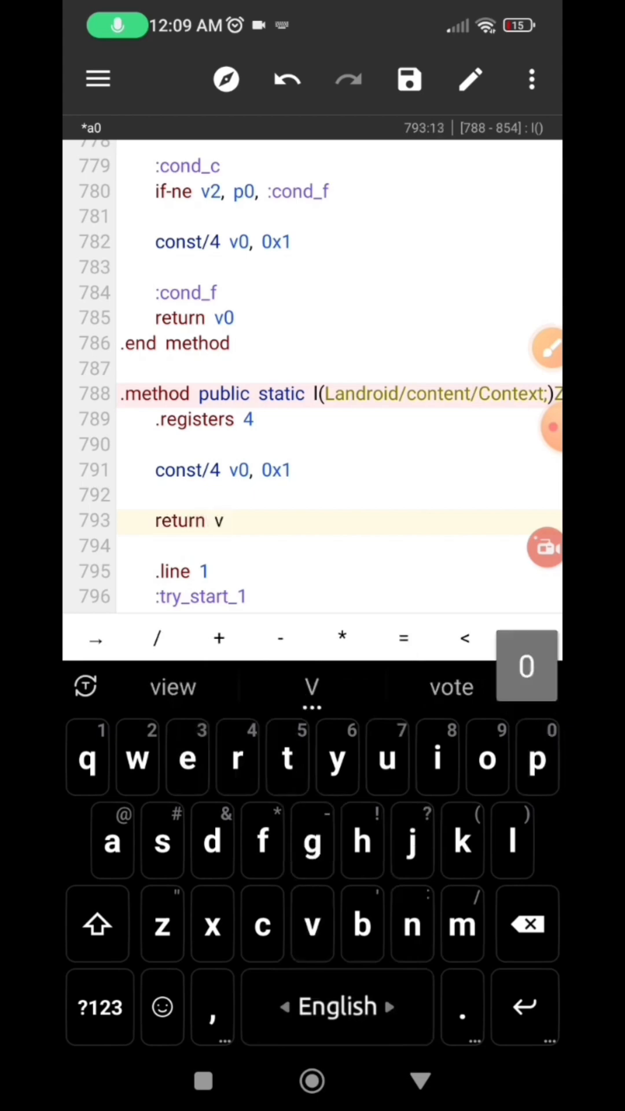
{"action": "type", "text": "0"}
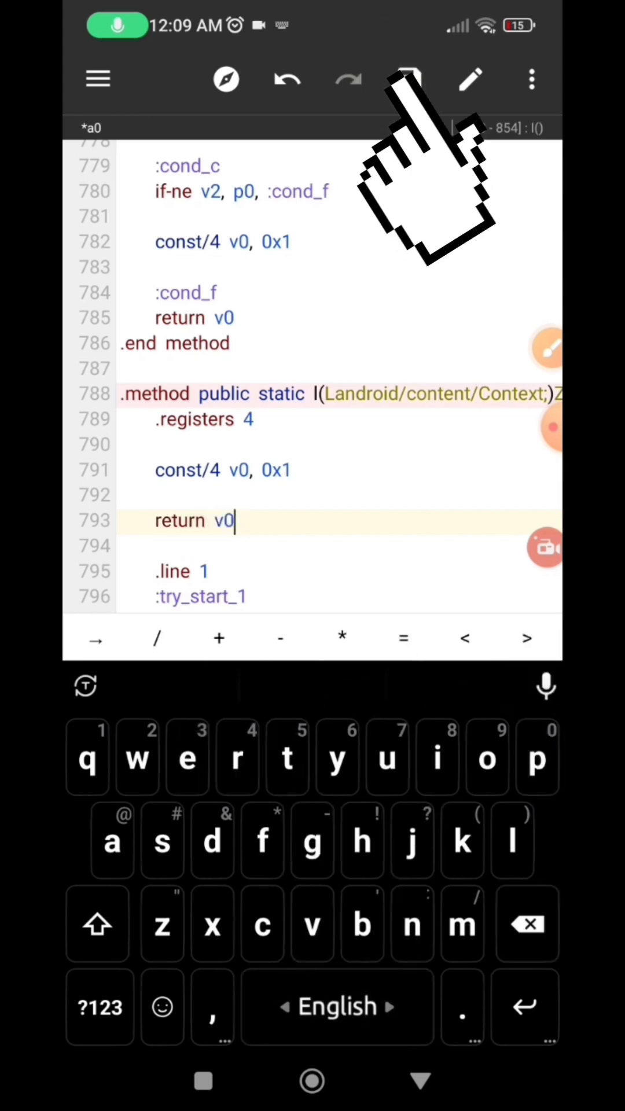
{"action": "left_click", "coordinate": [409, 79]}
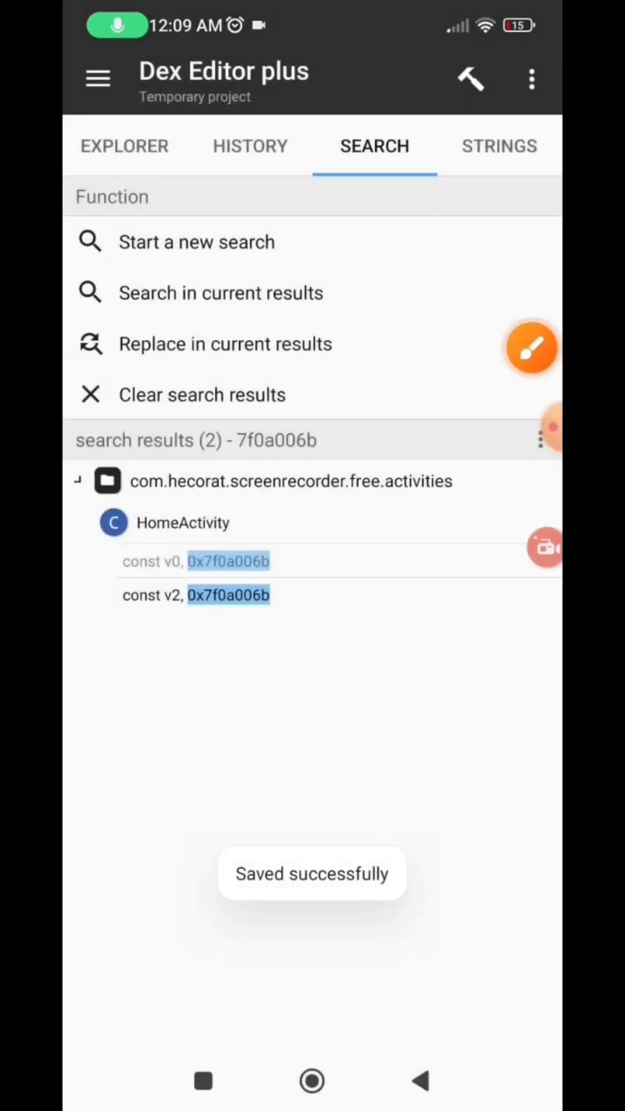
Exit Dex Editor plus and update the APK with the modified classes.dex using Auto sign
{"action": "left_click", "coordinate": [470, 78]}
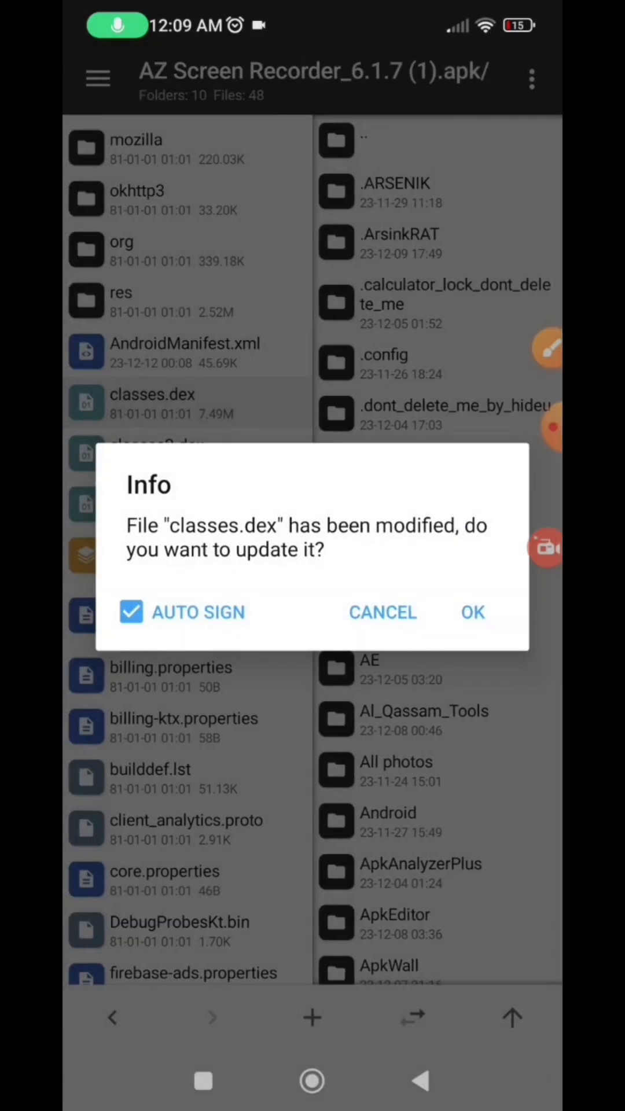
{"action": "left_click", "coordinate": [472, 612]}
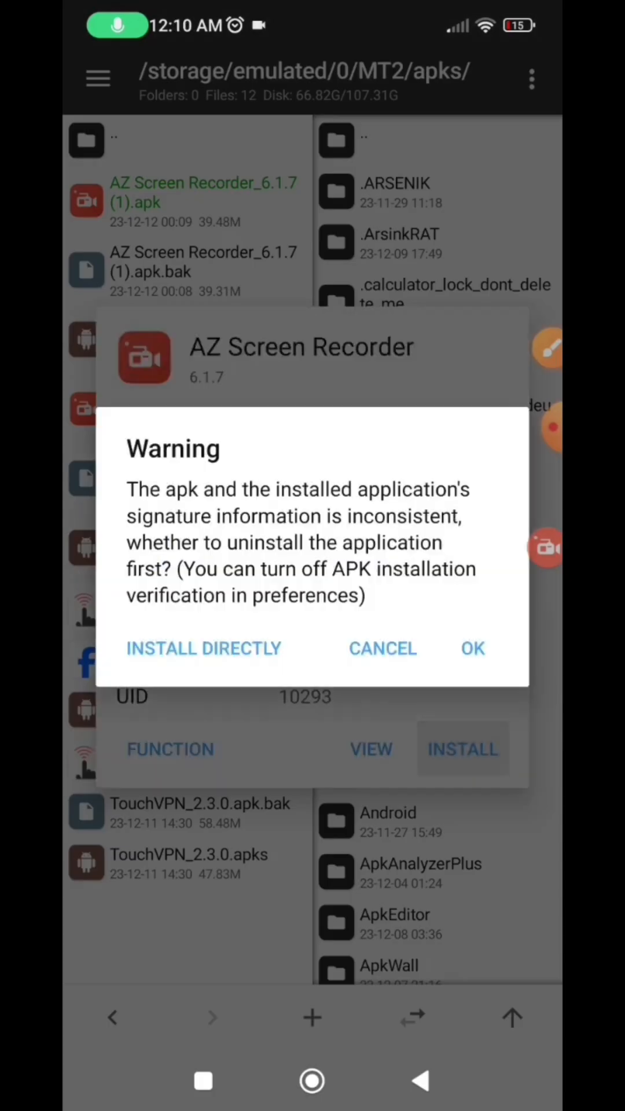
Uninstall the original app, install the patched AZ Screen Recorder APK and launch it
{"action": "left_click", "coordinate": [382, 648]}
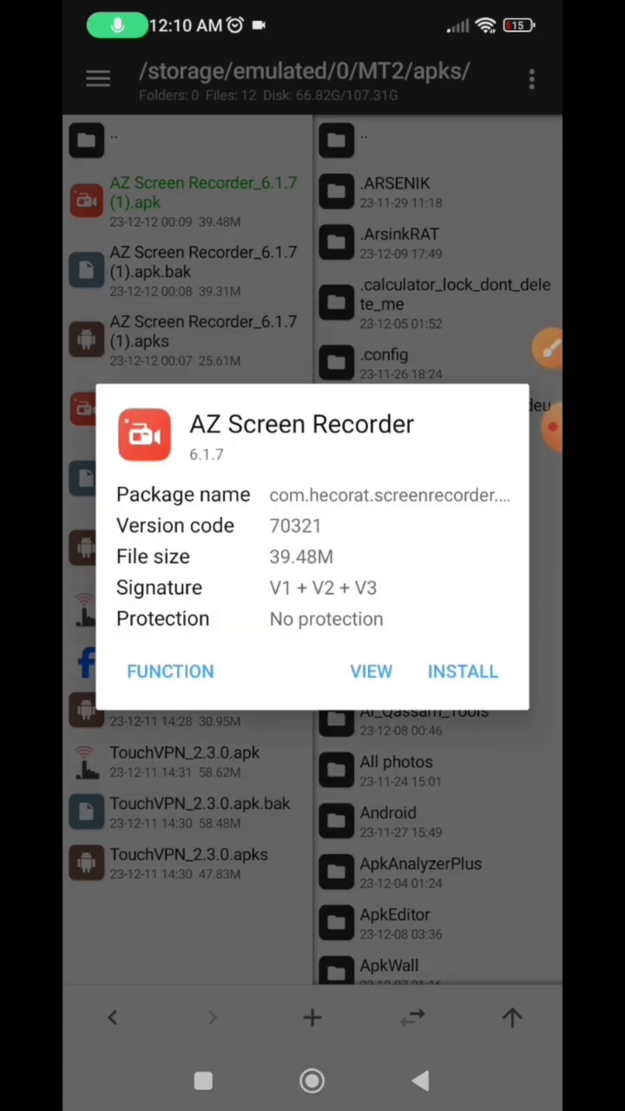
{"action": "left_click", "coordinate": [463, 671]}
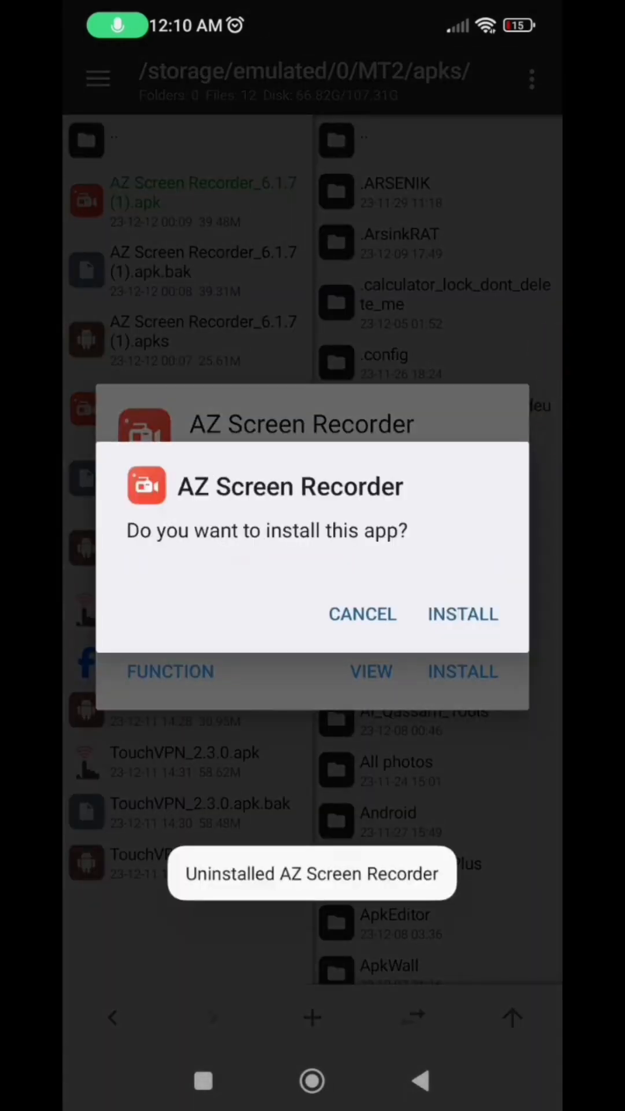
{"action": "left_click", "coordinate": [462, 615]}
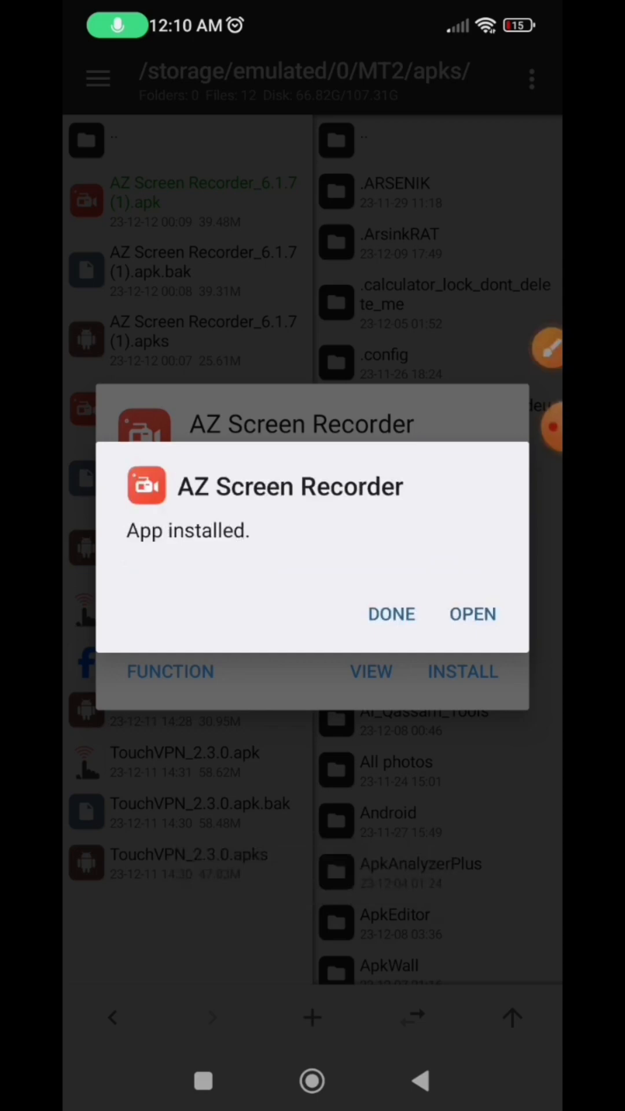
{"action": "left_click", "coordinate": [472, 614]}
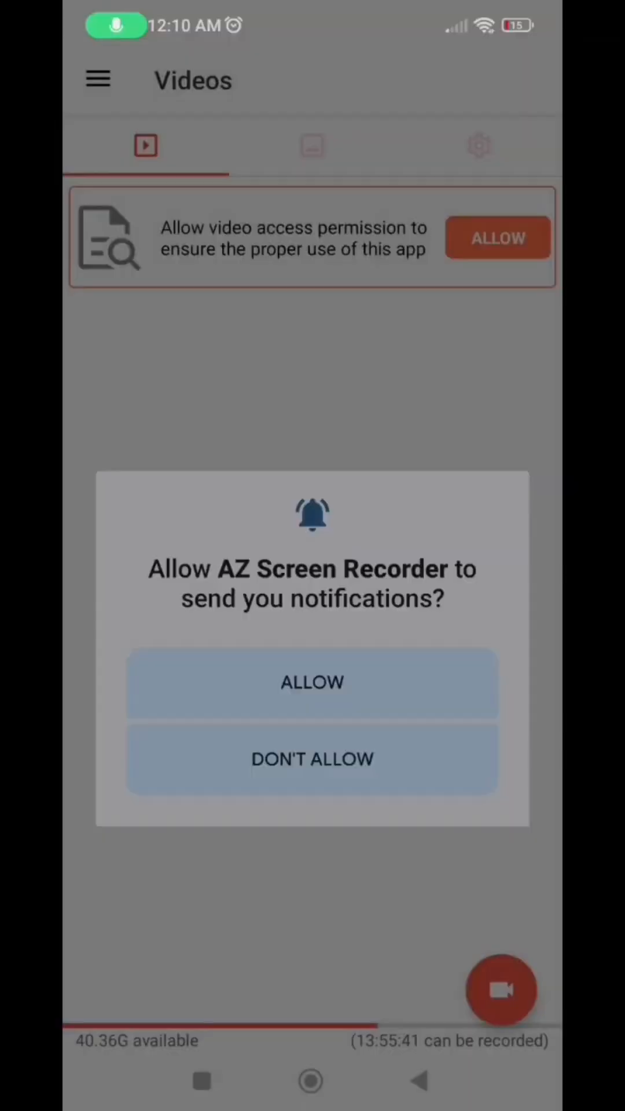
Dismiss the notification permission prompt and reach the Settings list showing the PRO-marked view option
{"action": "left_click", "coordinate": [311, 759]}
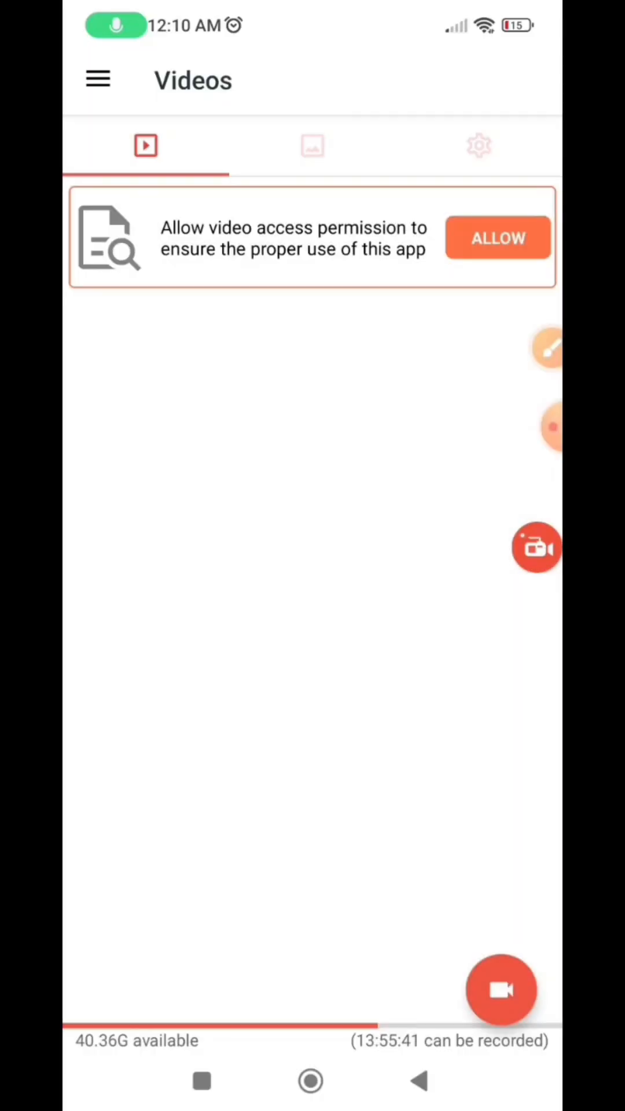
{"action": "left_click", "coordinate": [501, 990]}
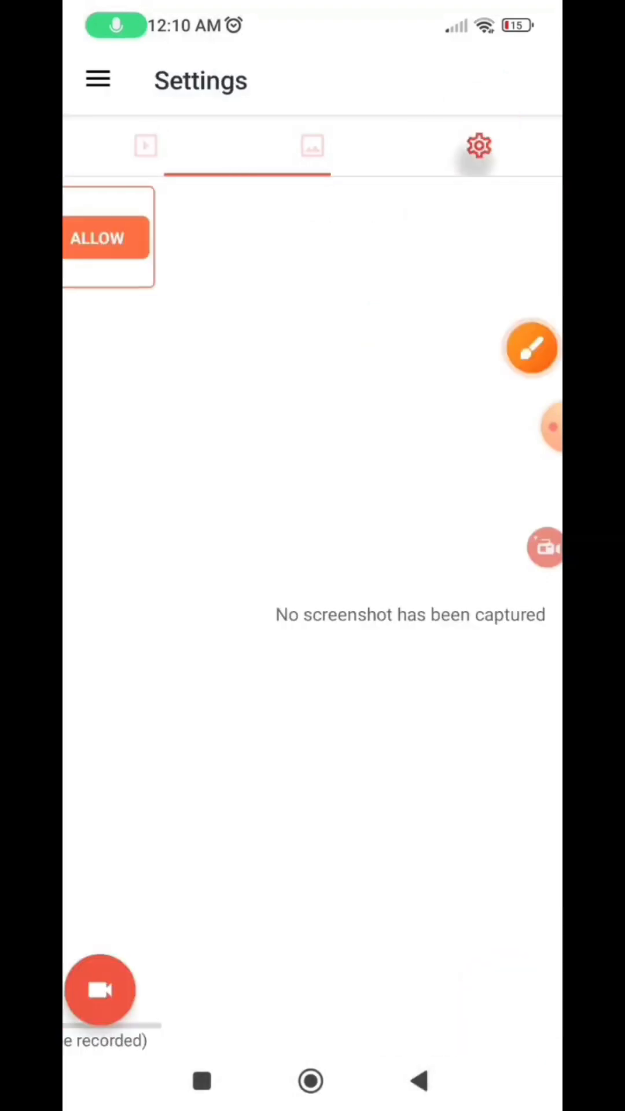
{"action": "left_click", "coordinate": [479, 147]}
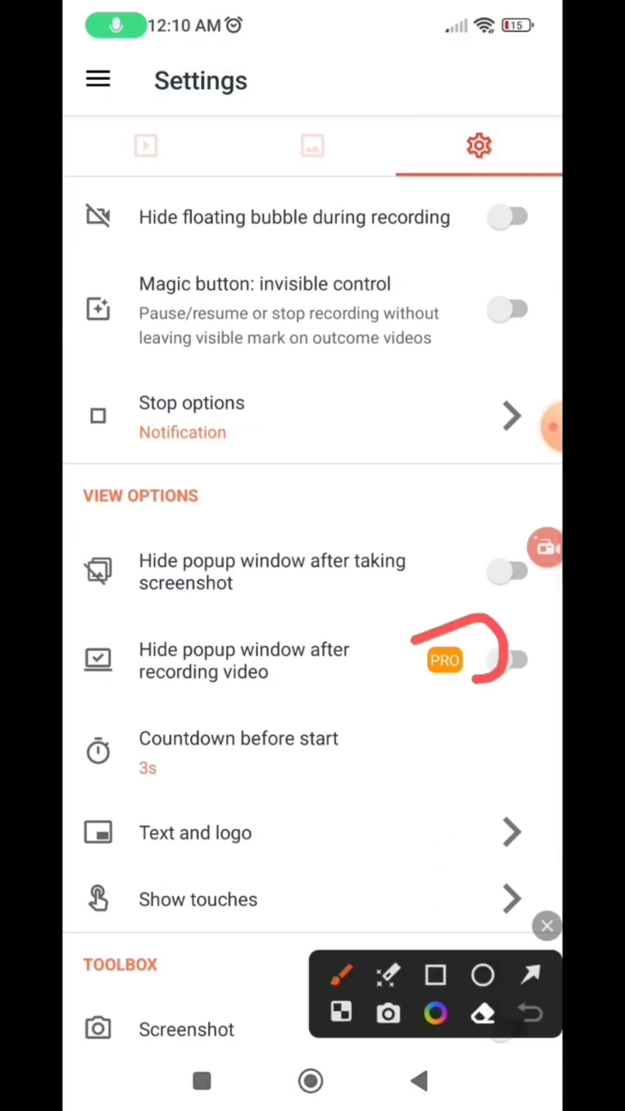
Switch on the PRO toggle for 'Hide popup window after recording video'
{"action": "left_click", "coordinate": [546, 926]}
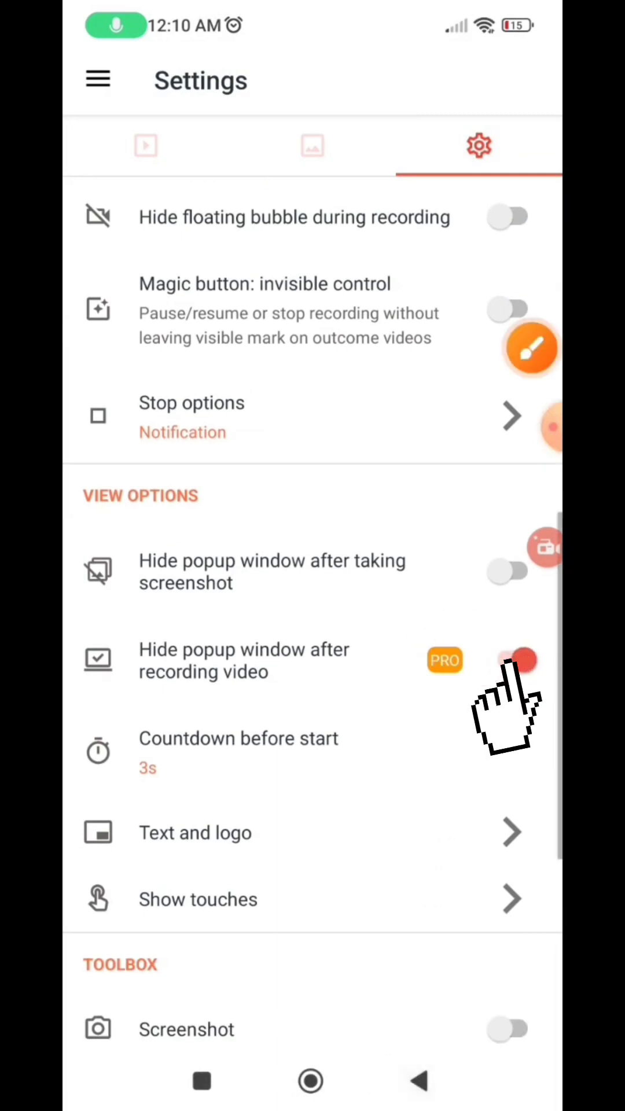
{"action": "left_click", "coordinate": [532, 349]}
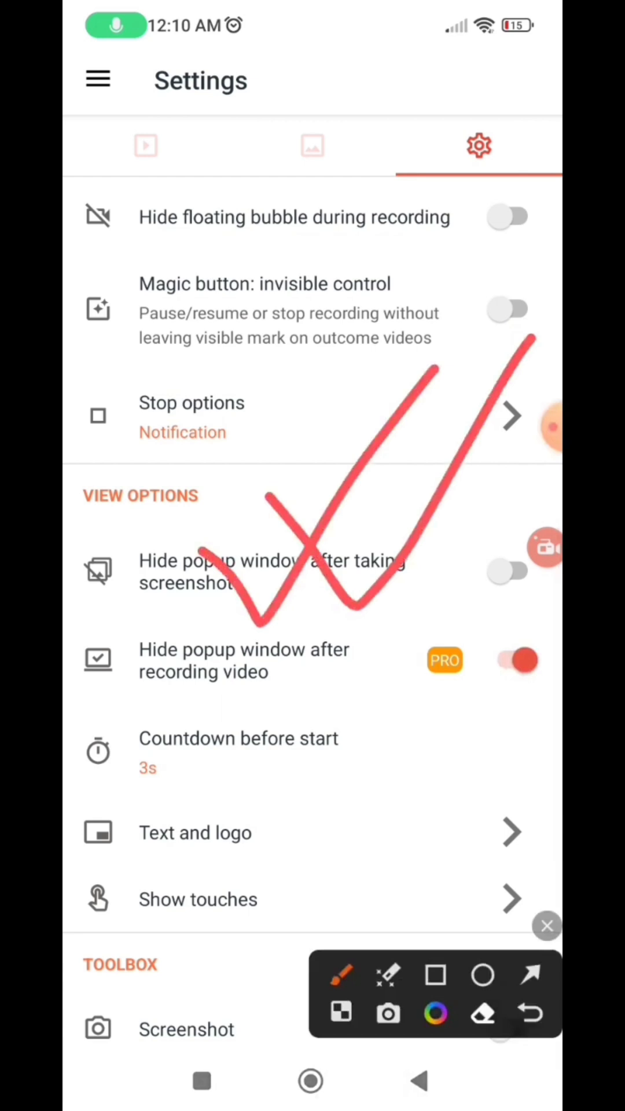
{"action": "left_click", "coordinate": [532, 428]}
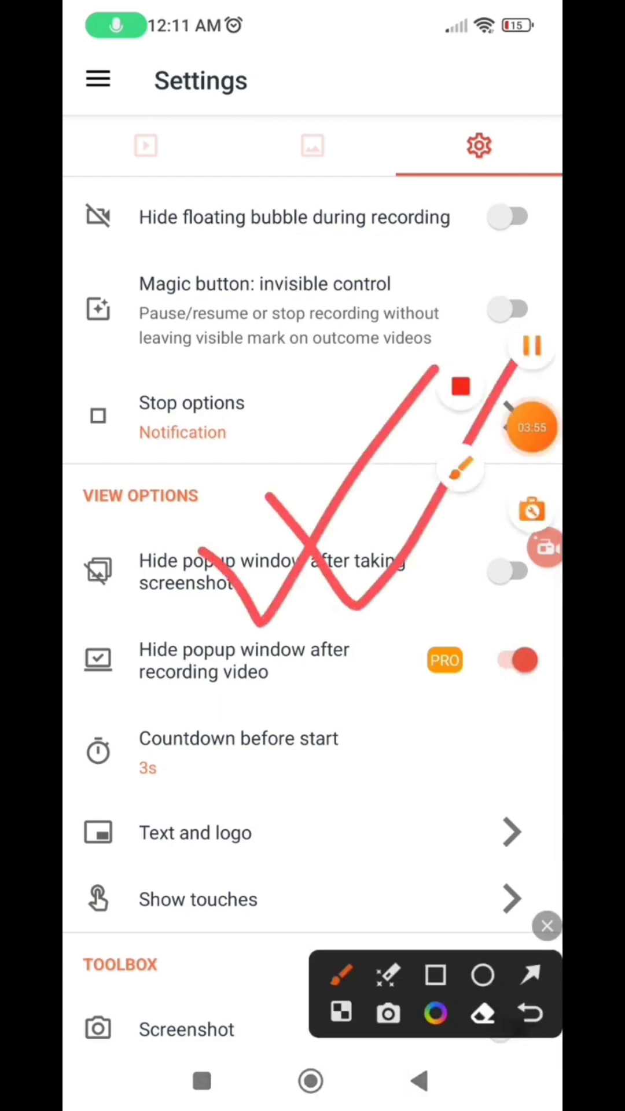